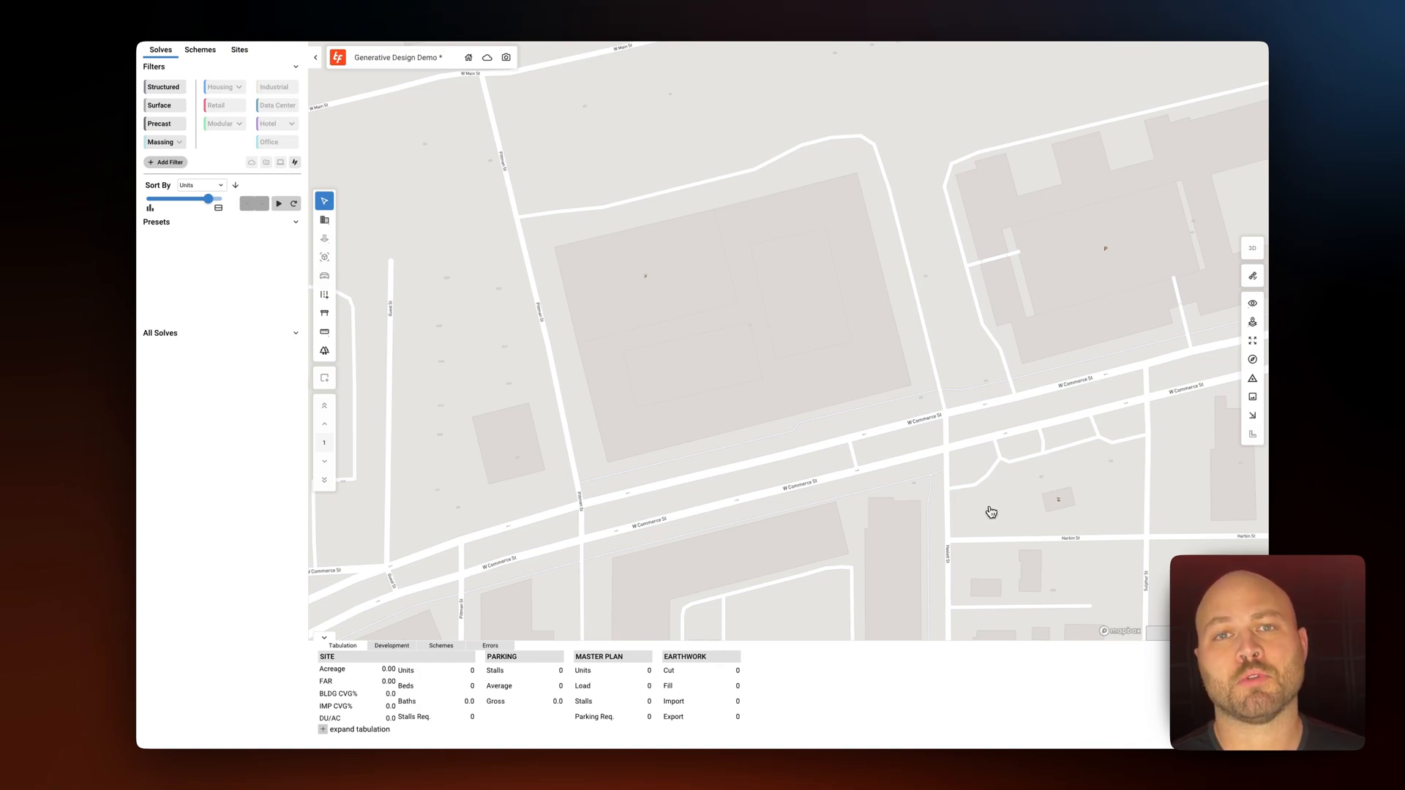
{"action": "mouse_move", "coordinate": [987, 511]}
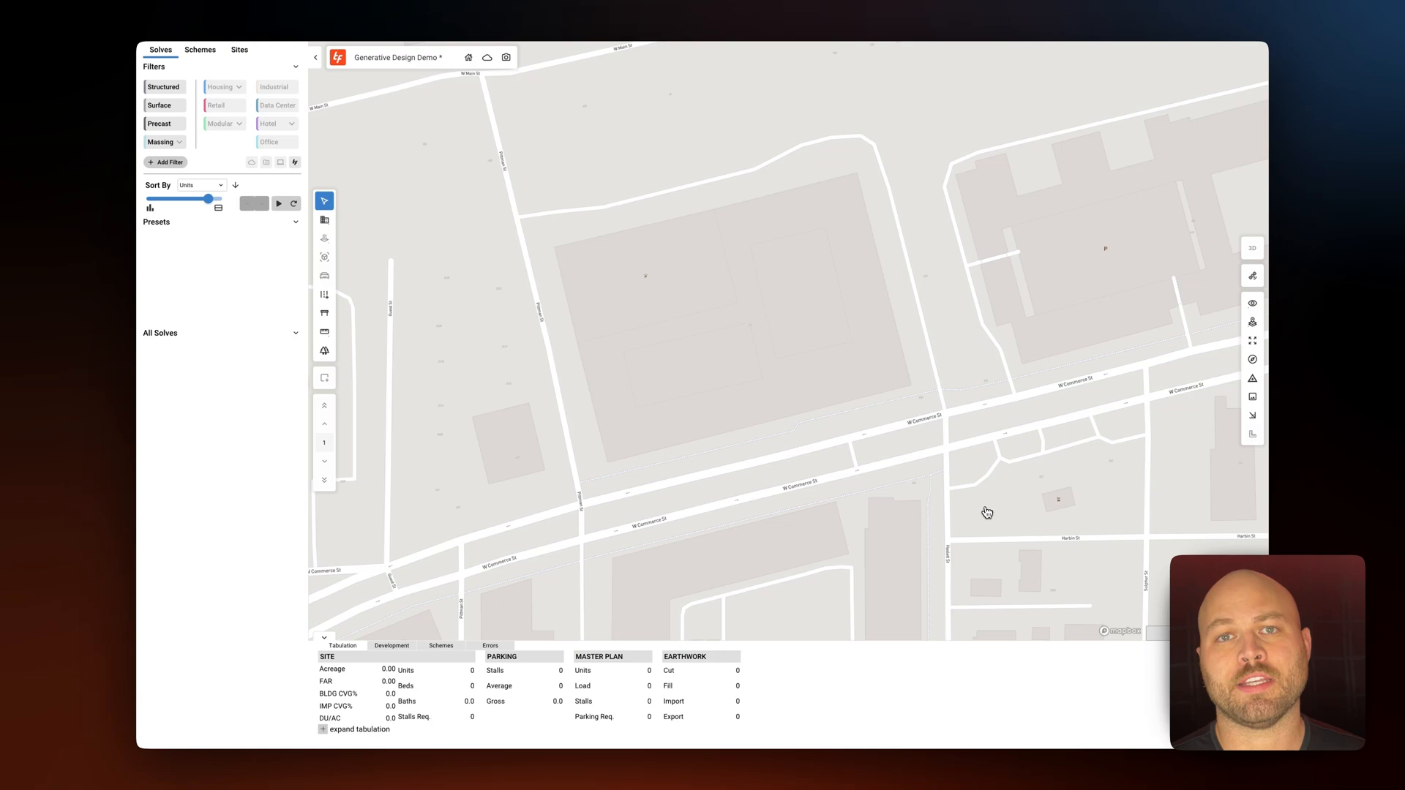
{"action": "mouse_move", "coordinate": [985, 512]}
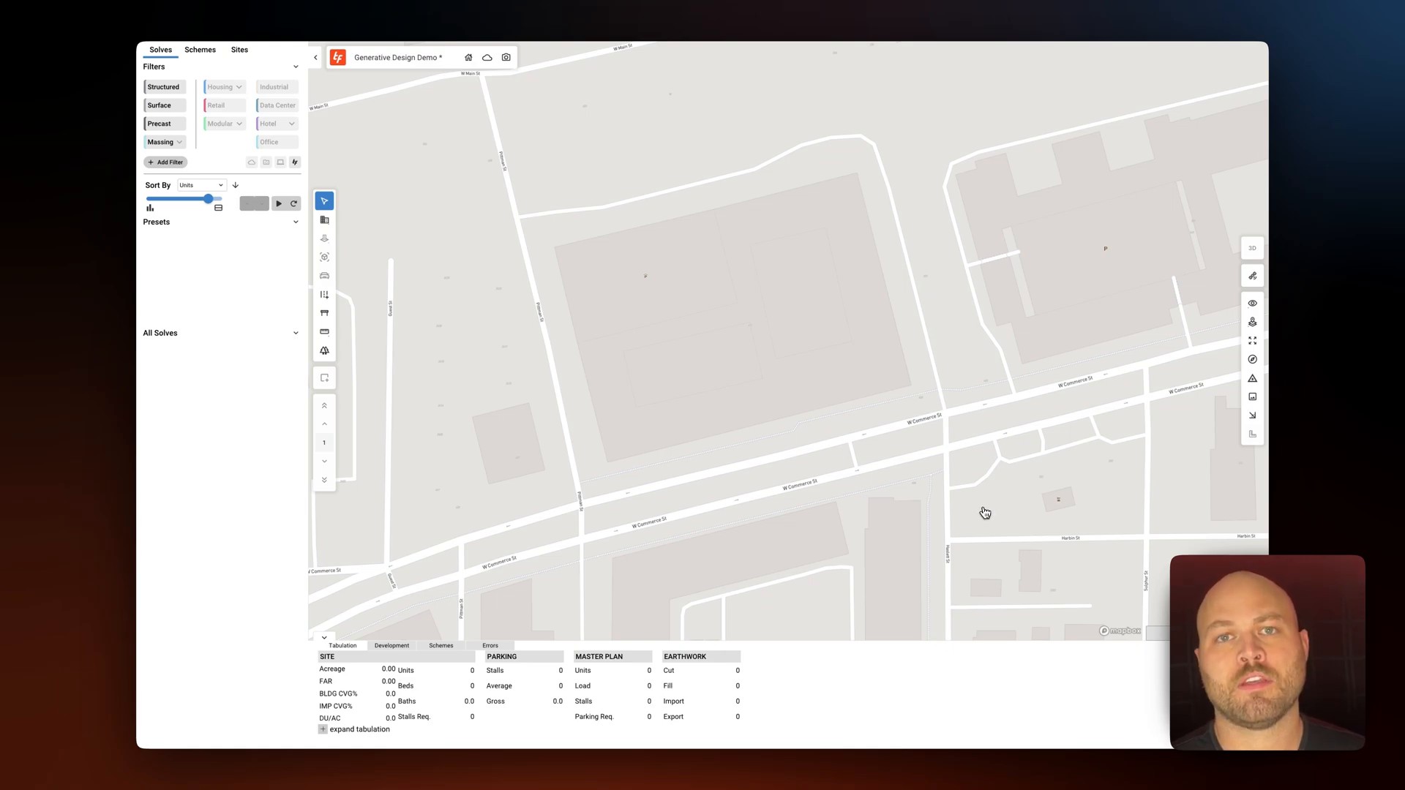
{"action": "mouse_move", "coordinate": [982, 514]}
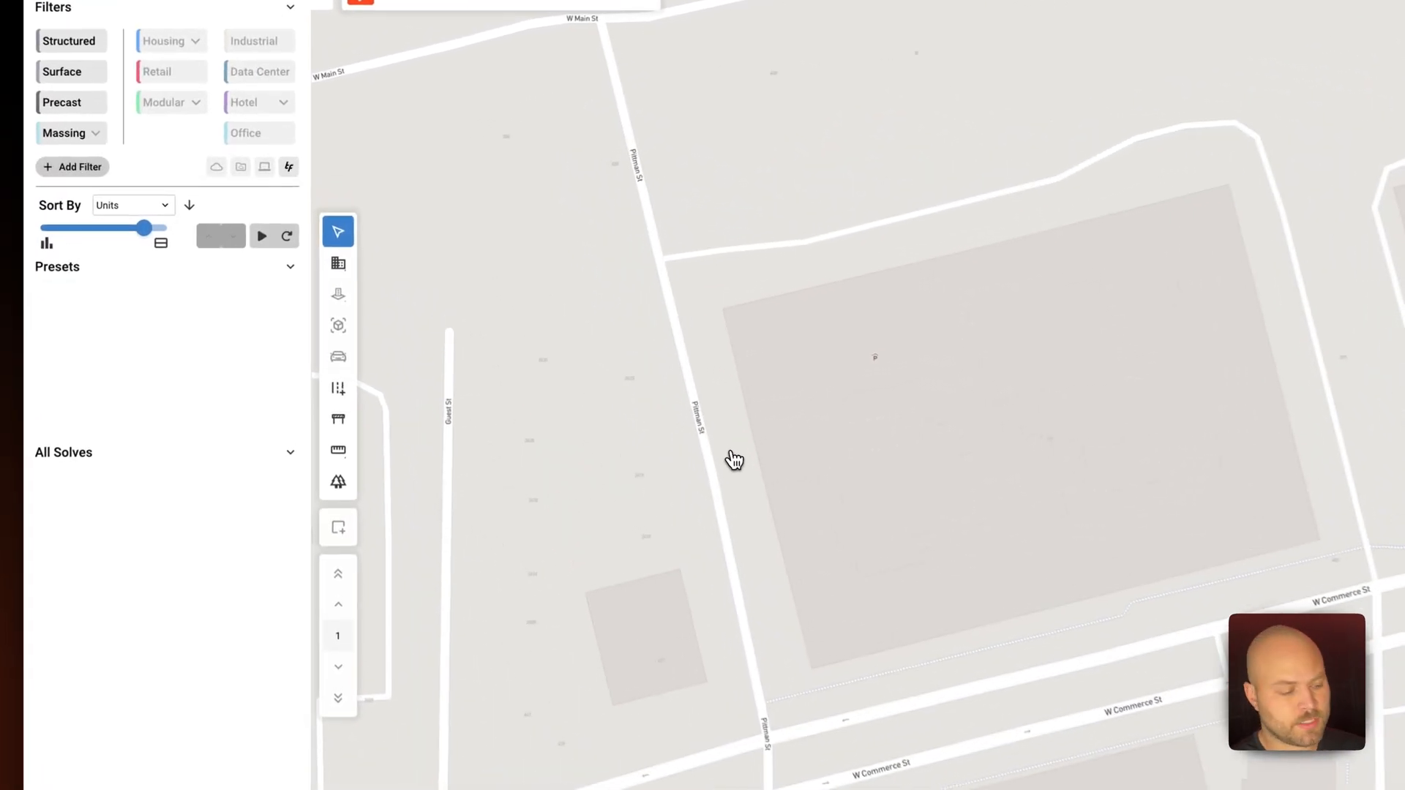
Define the site by parcel, enable the Housing filter, and run the solver with default presets
{"action": "left_click", "coordinate": [338, 264]}
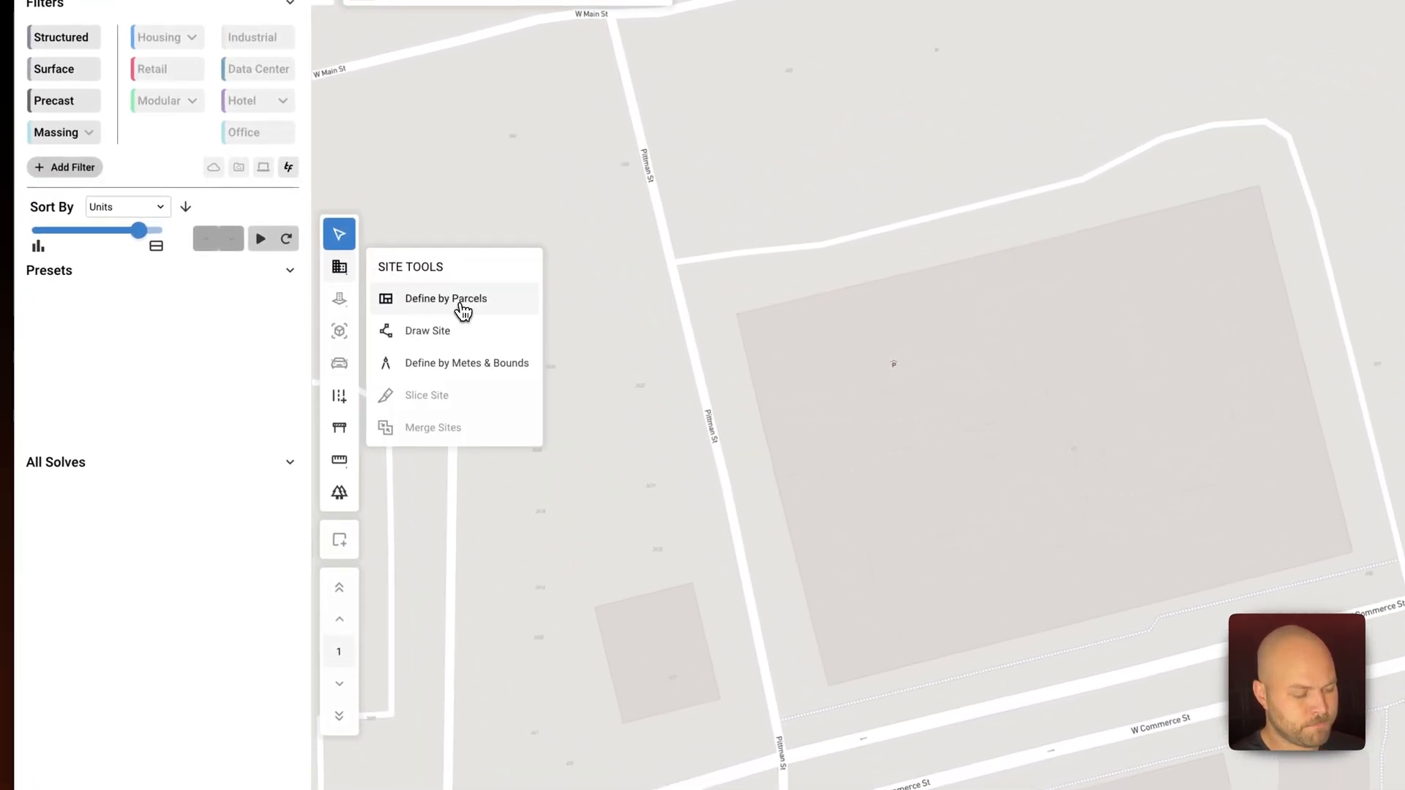
{"action": "left_click", "coordinate": [447, 298]}
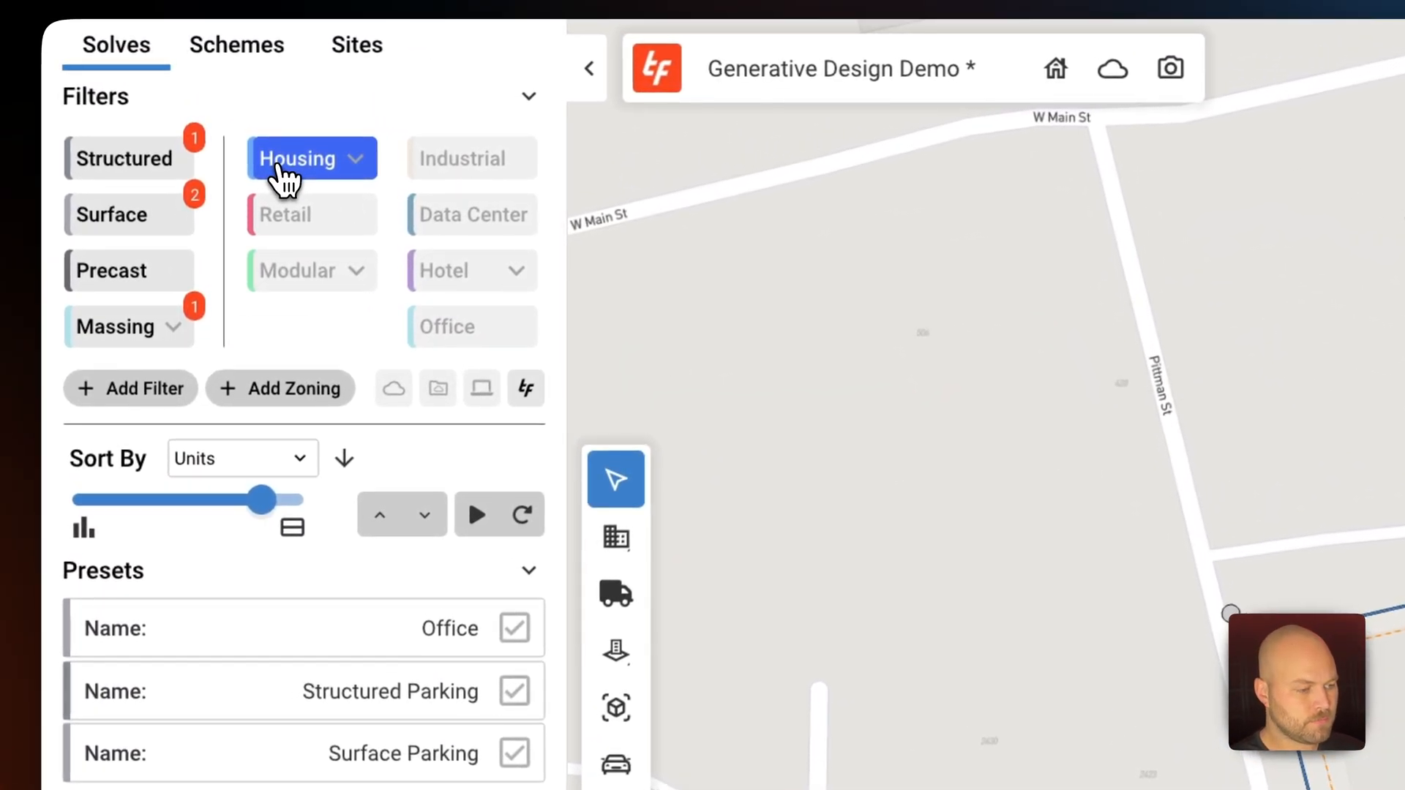
{"action": "left_click", "coordinate": [475, 514]}
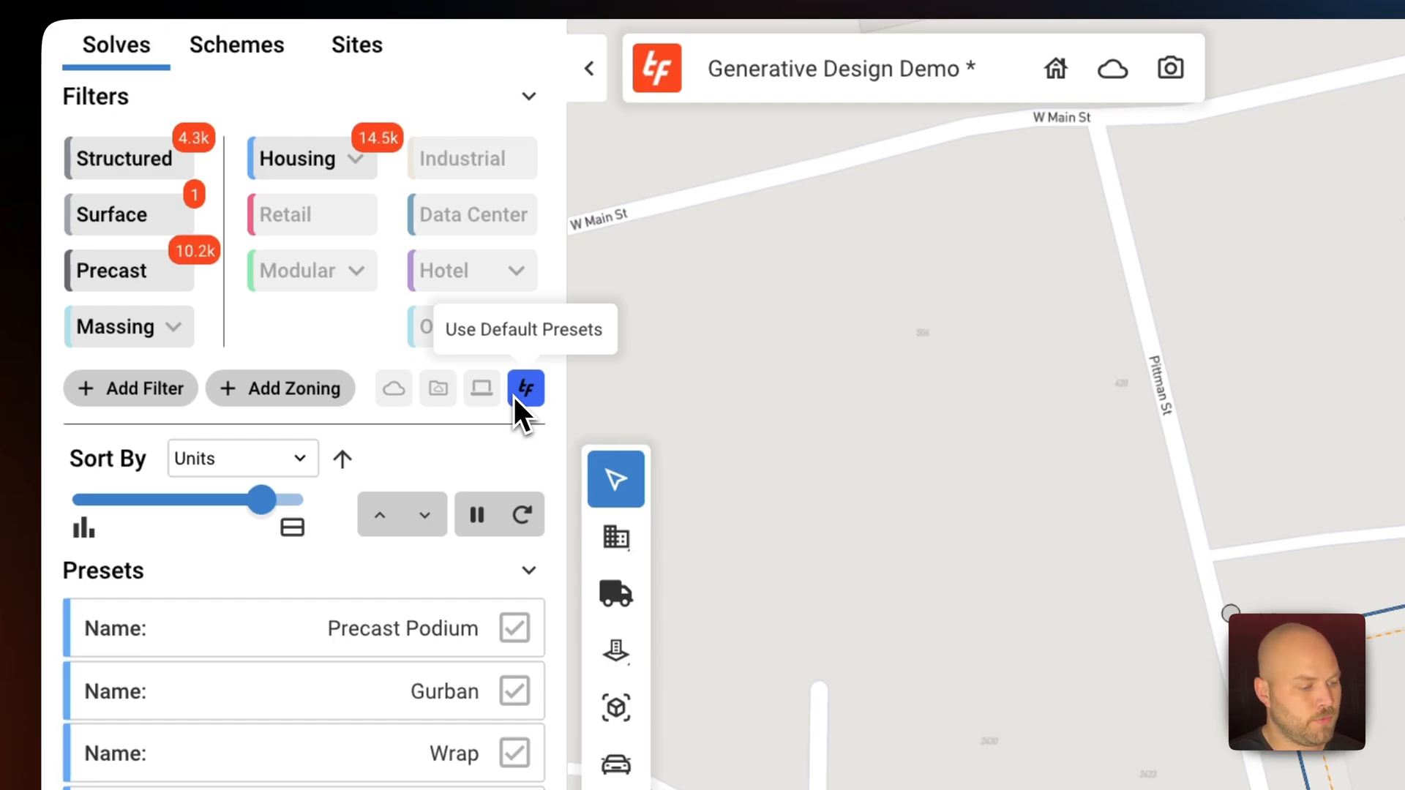
{"action": "left_click", "coordinate": [526, 388]}
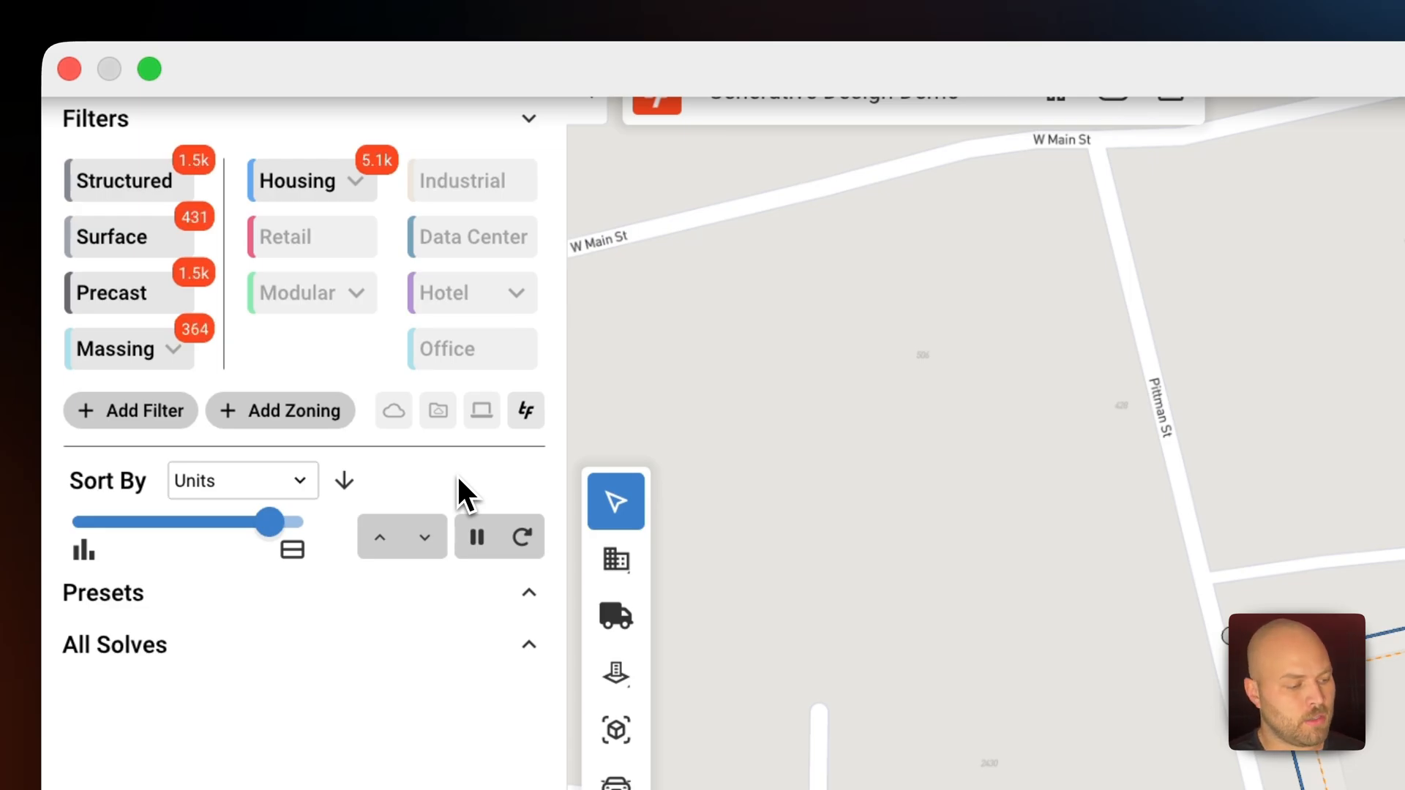
Exclude Tower and the other non-Wrap presets, then preview a wrap solve from All Solves
{"action": "left_click", "coordinate": [528, 592]}
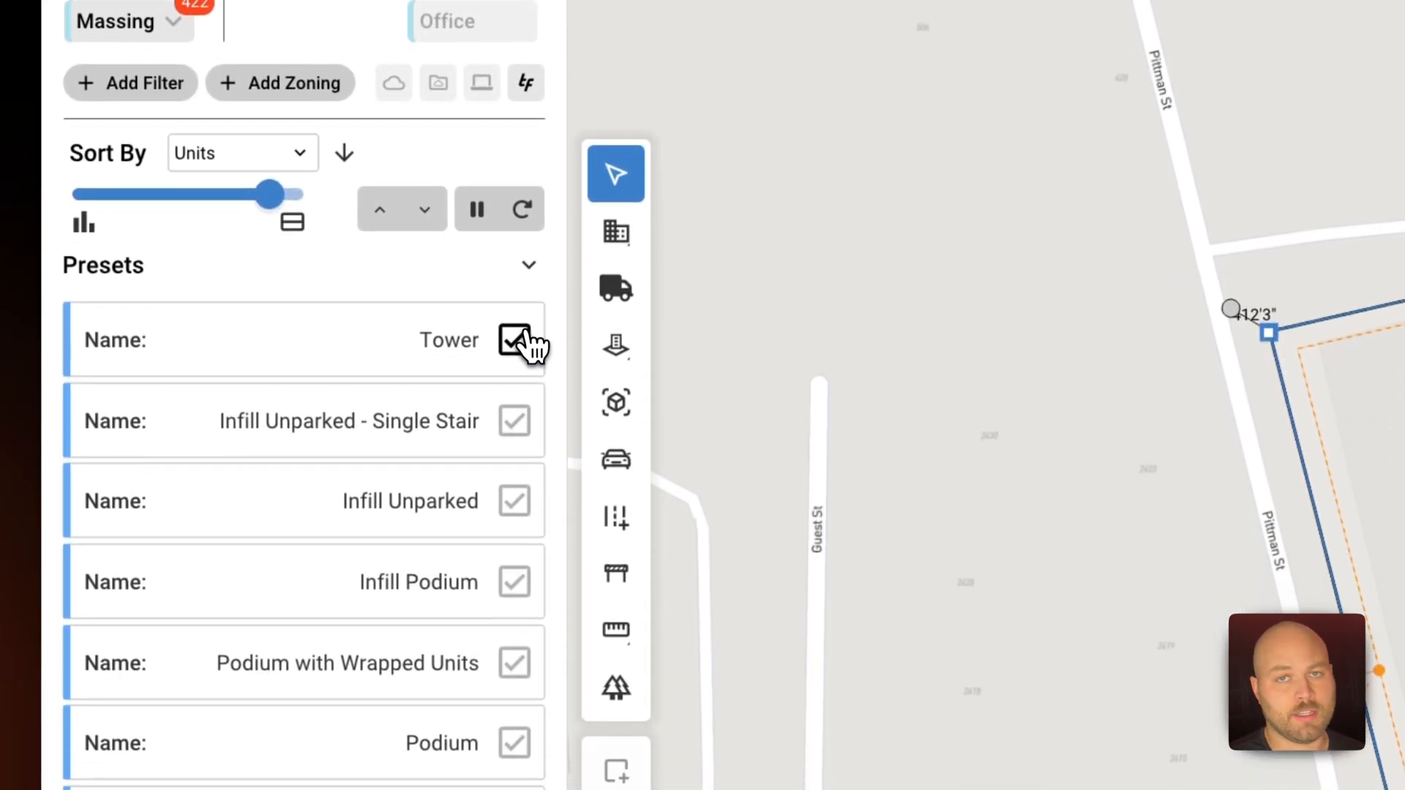
{"action": "left_click", "coordinate": [514, 340]}
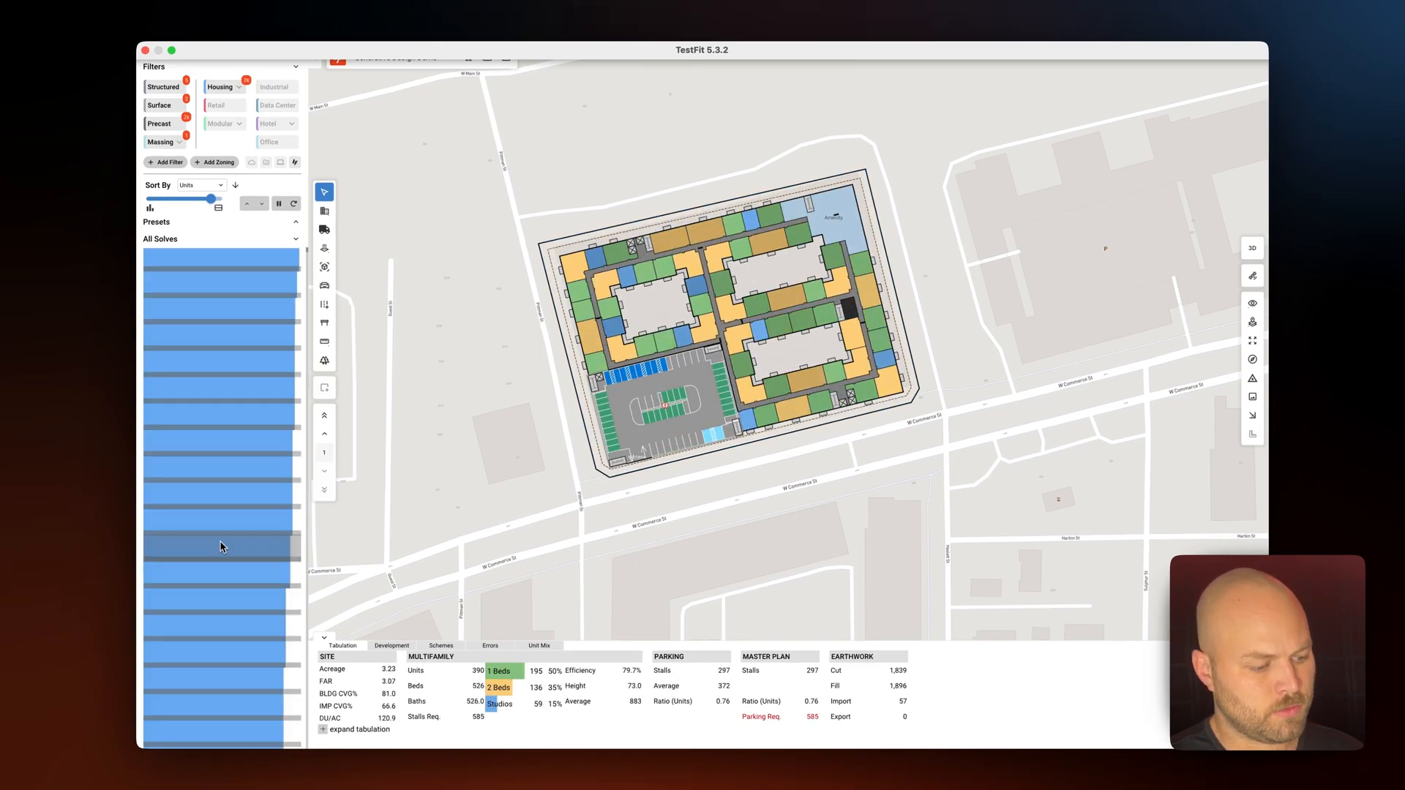
{"action": "left_click", "coordinate": [220, 491]}
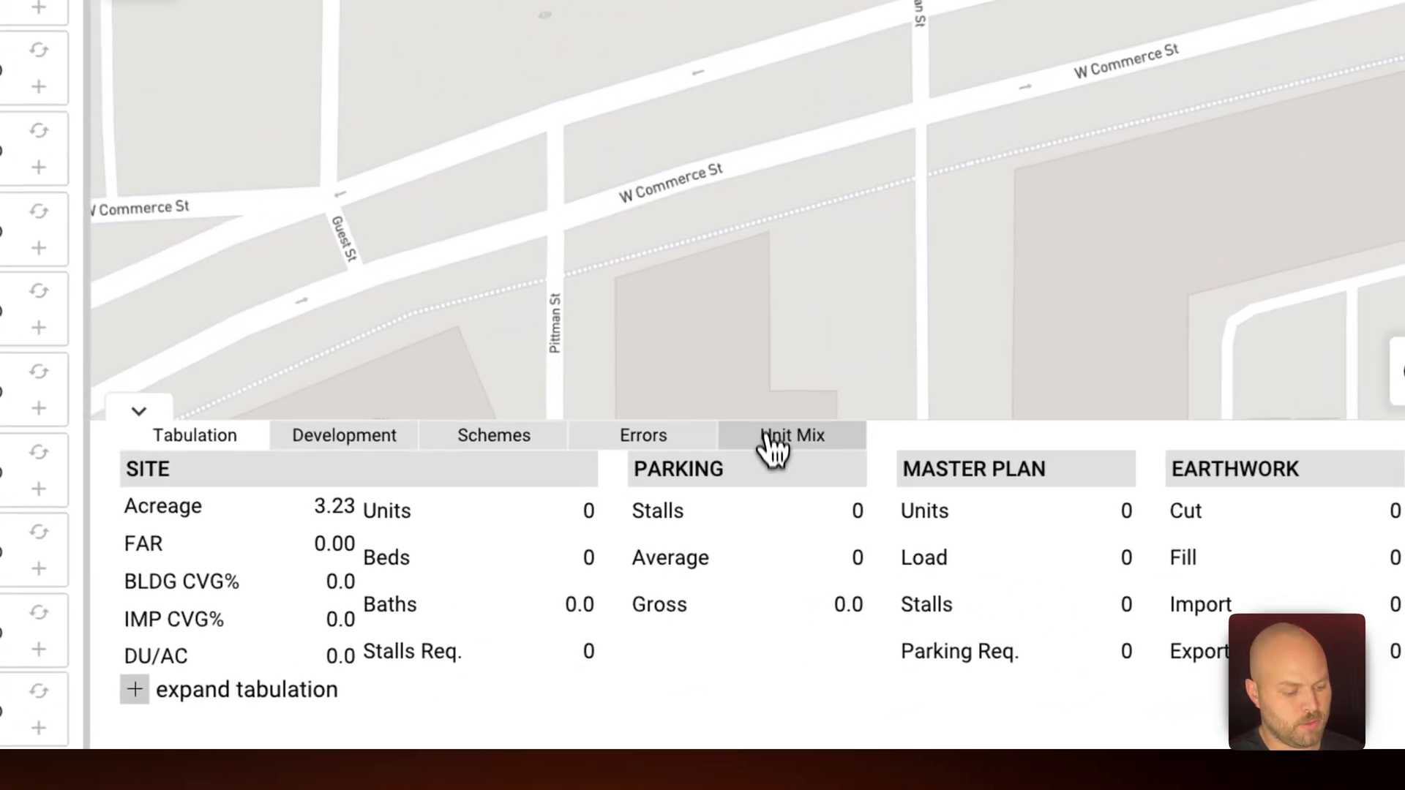
Add Studios, 1 Beds and 2 Beds to the unit mix with a 30'0" unit depth
{"action": "left_click", "coordinate": [792, 436]}
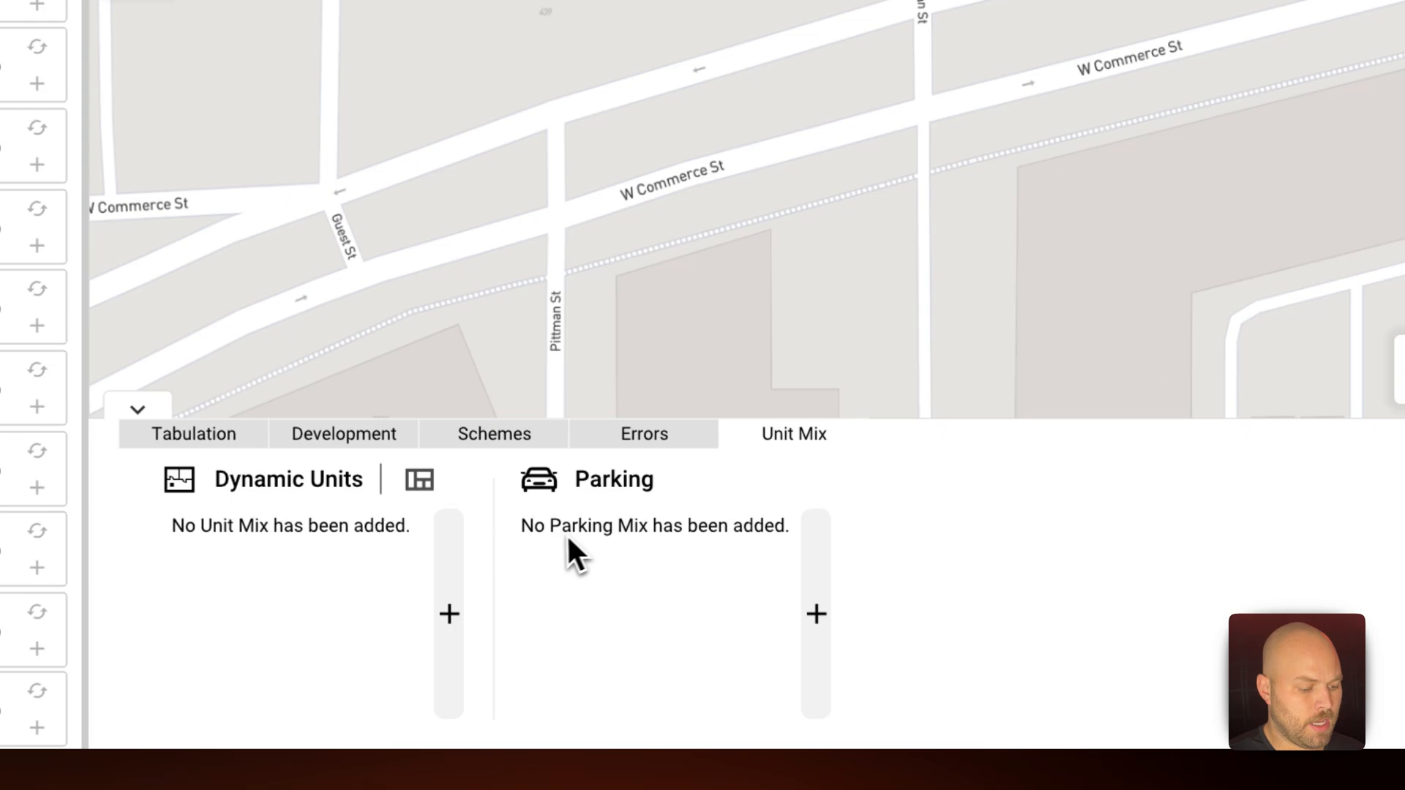
{"action": "left_click", "coordinate": [447, 614]}
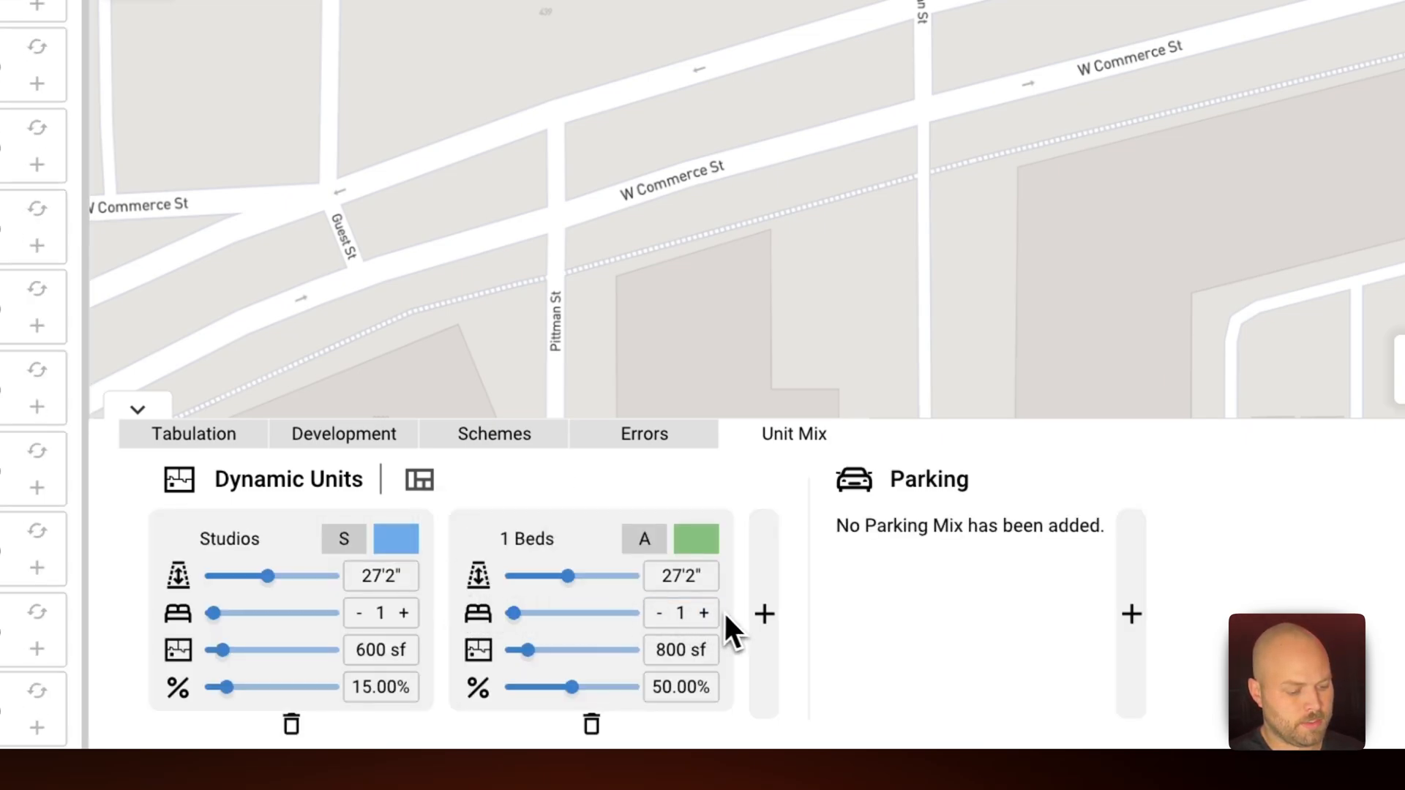
{"action": "left_click", "coordinate": [764, 614]}
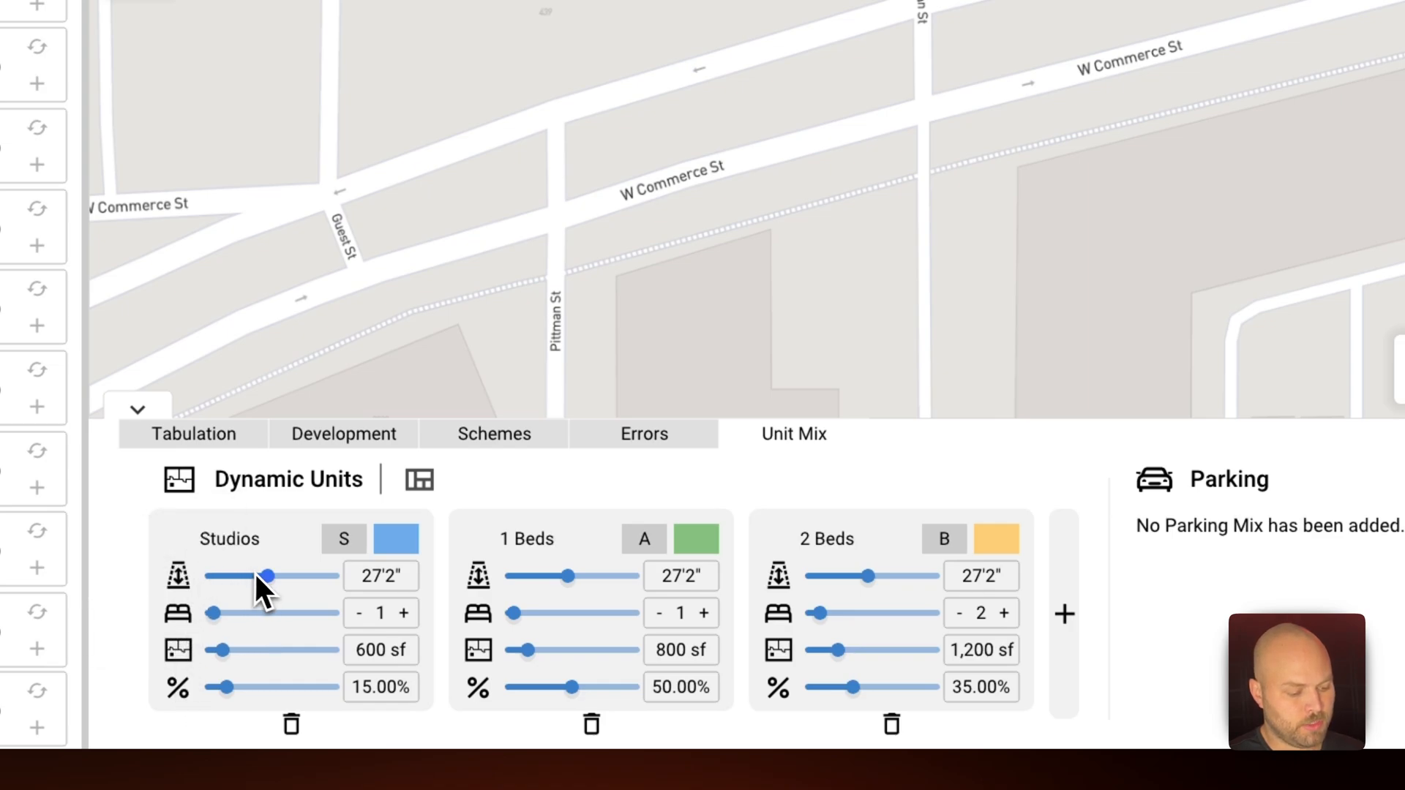
{"action": "left_click_drag", "start_coordinate": [269, 576], "coordinate": [283, 576]}
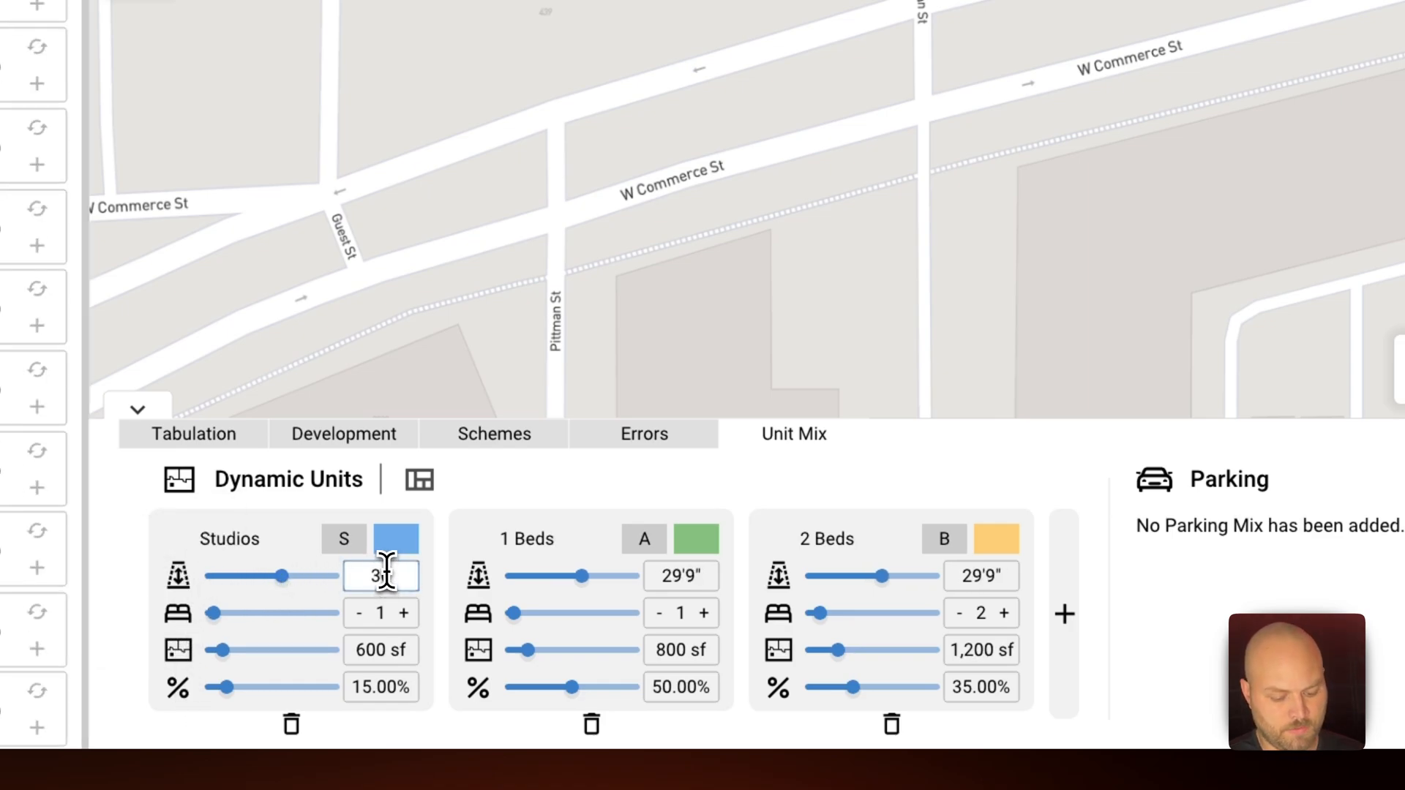
{"action": "type", "text": "30'0\""}
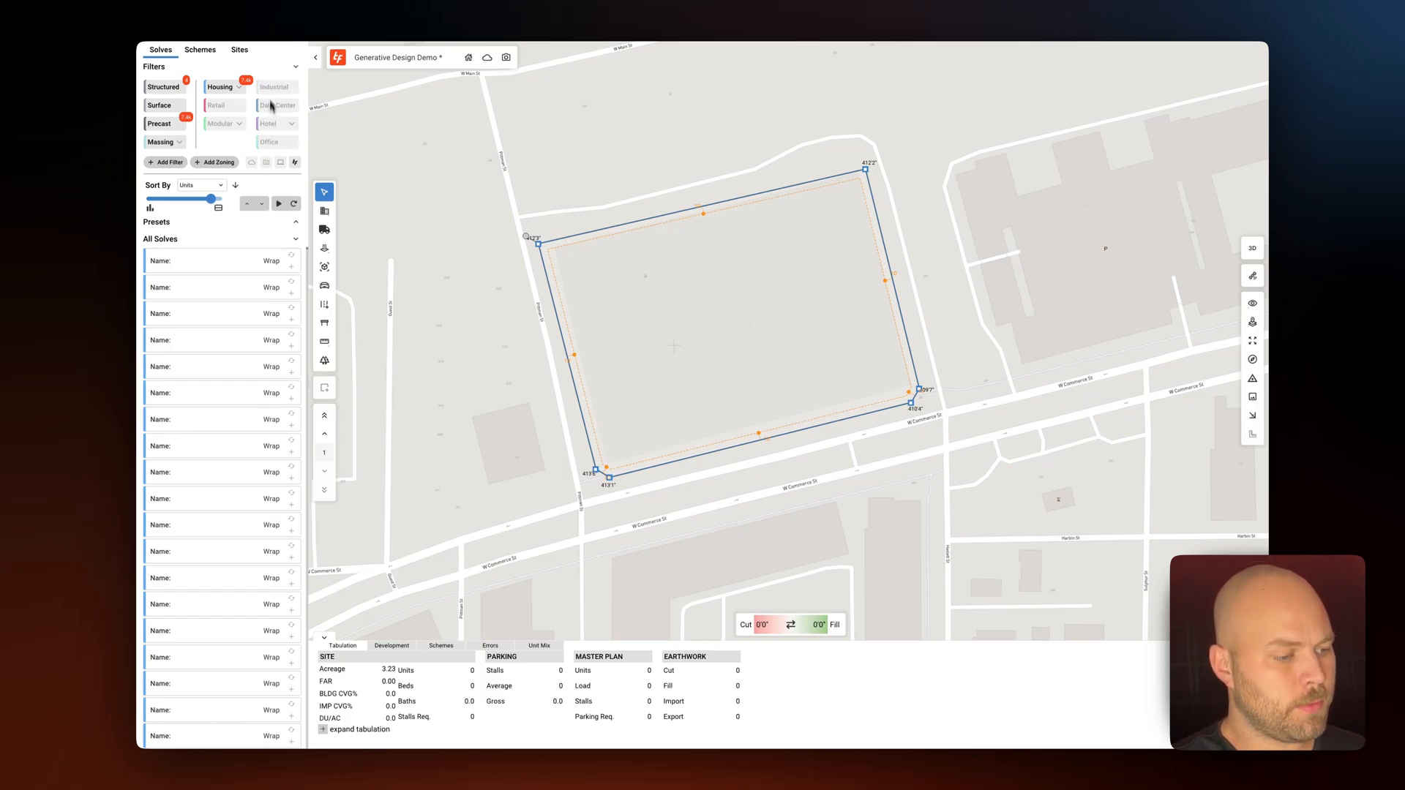
Pause and restart solve generation under the Bldg CVG% max 80 filter
{"action": "left_click", "coordinate": [240, 49]}
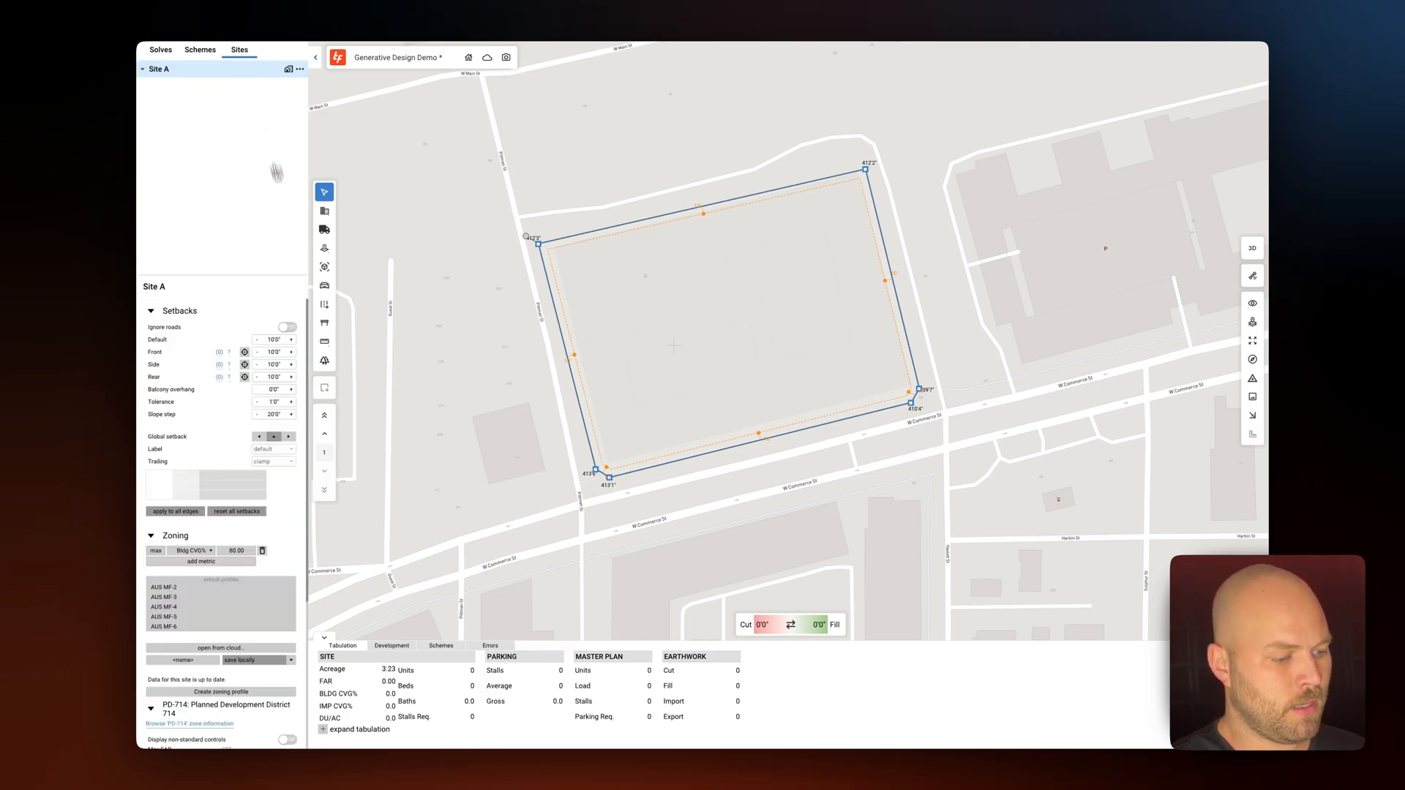
{"action": "left_click", "coordinate": [152, 311]}
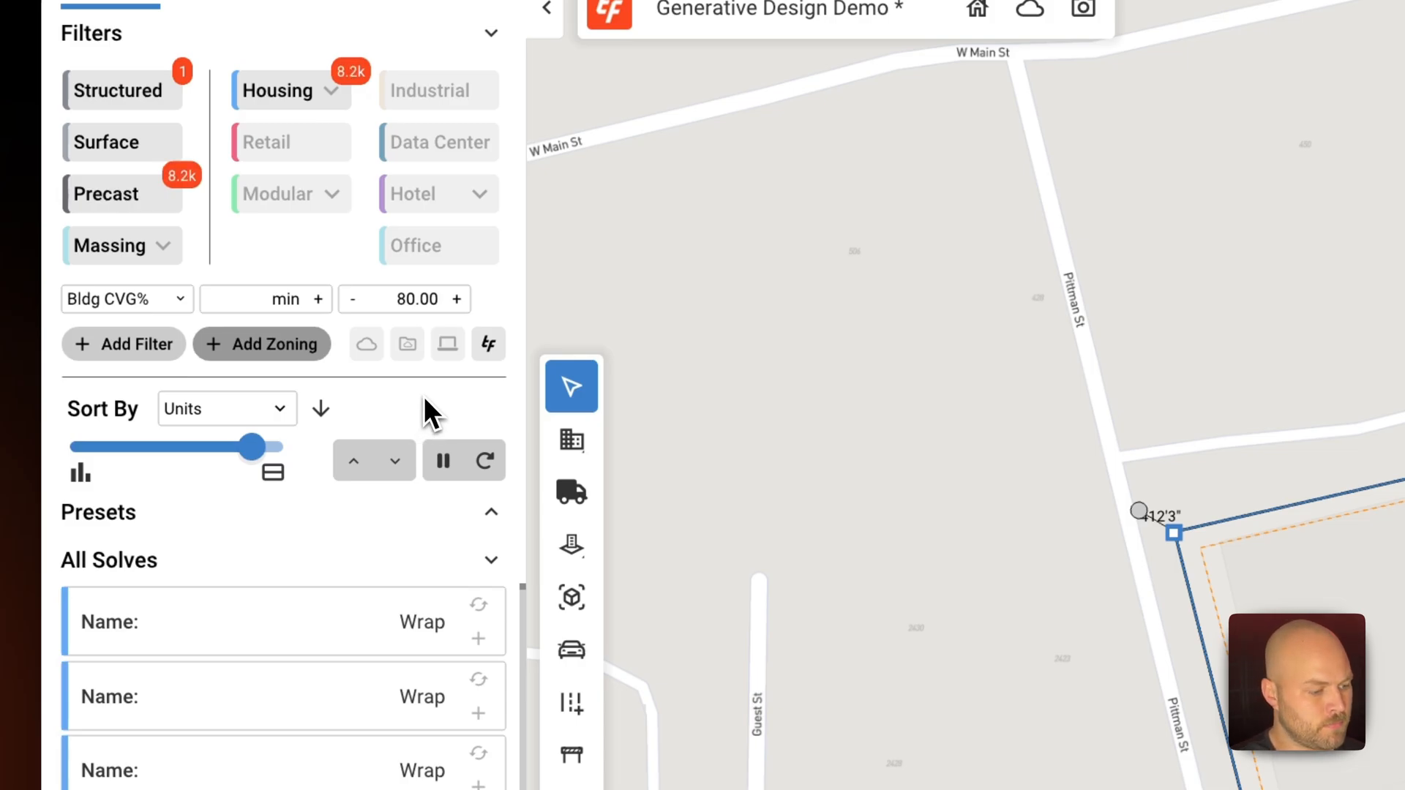
{"action": "left_click", "coordinate": [440, 461]}
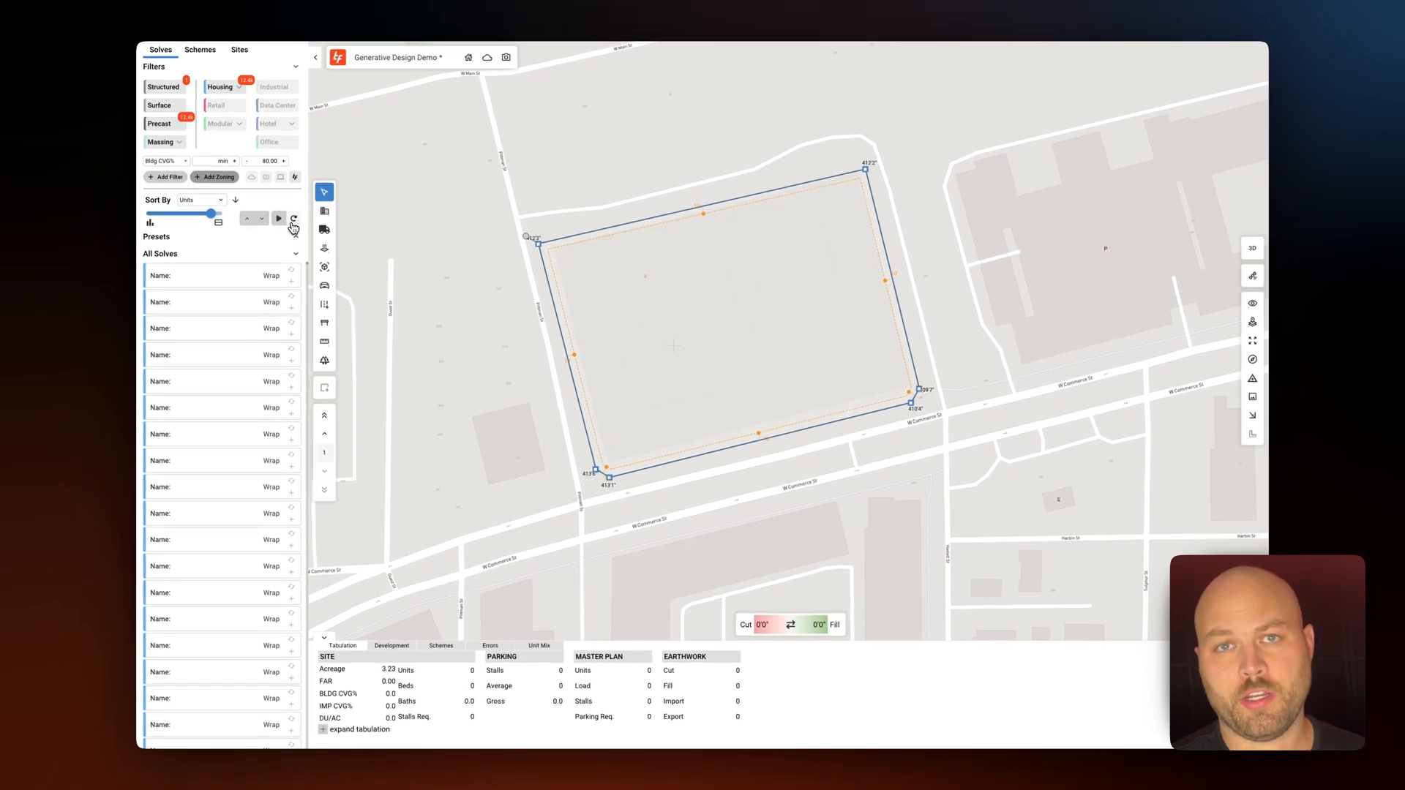
{"action": "left_click", "coordinate": [278, 219]}
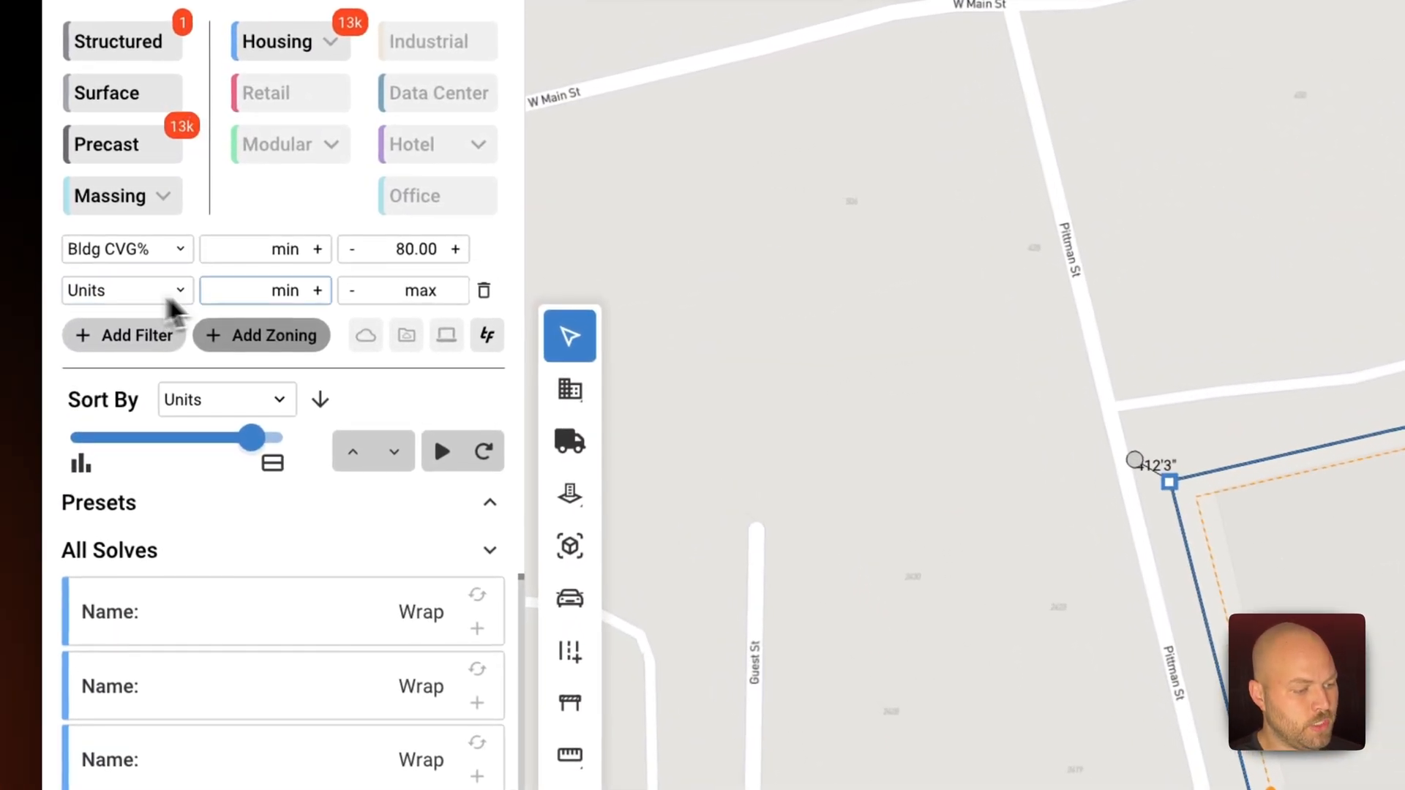
Filter solves to 310–315 units, height at most 75', and EFF% of at least 82
{"action": "type", "text": "1"}
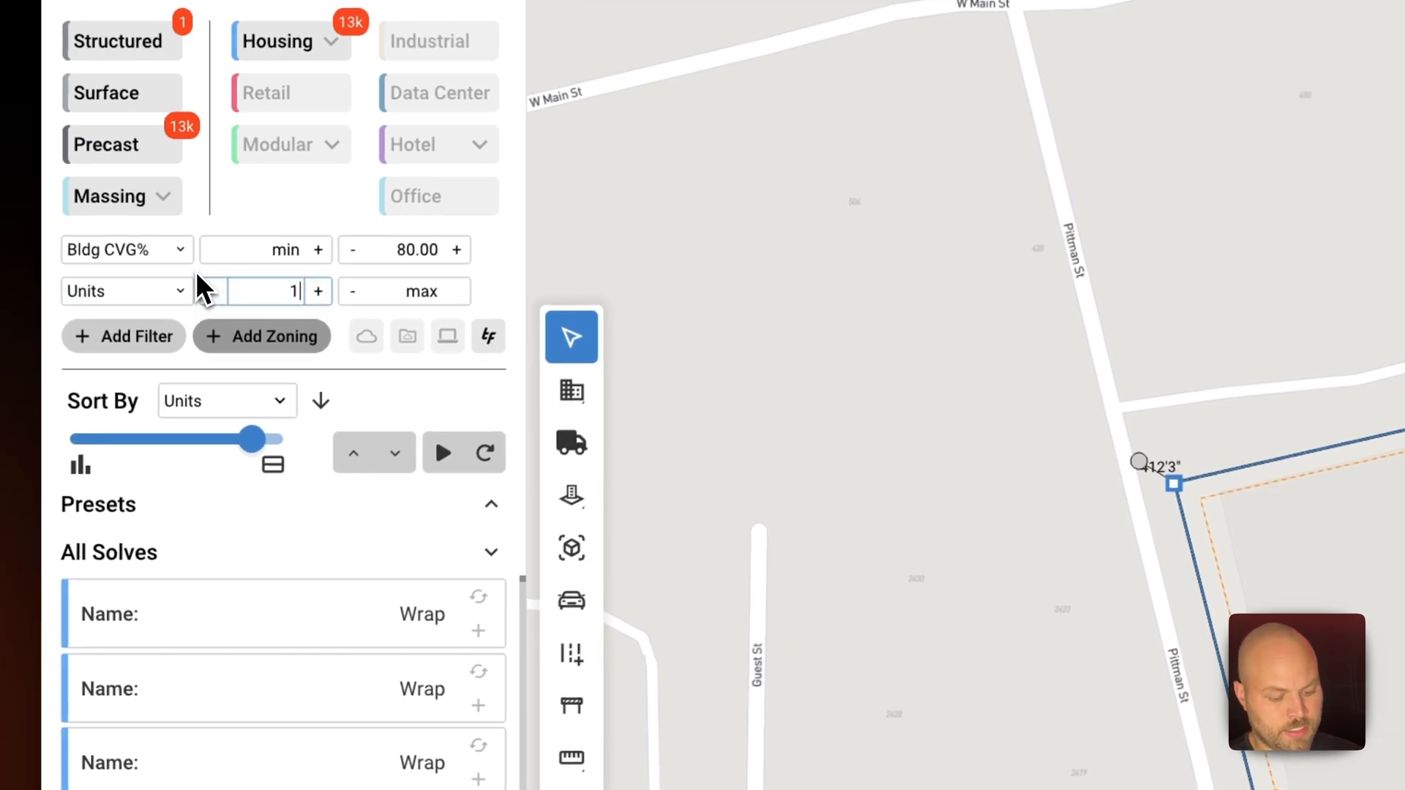
{"action": "type", "text": "310"}
{"action": "left_click", "coordinate": [404, 292]}
{"action": "type", "text": "315"}
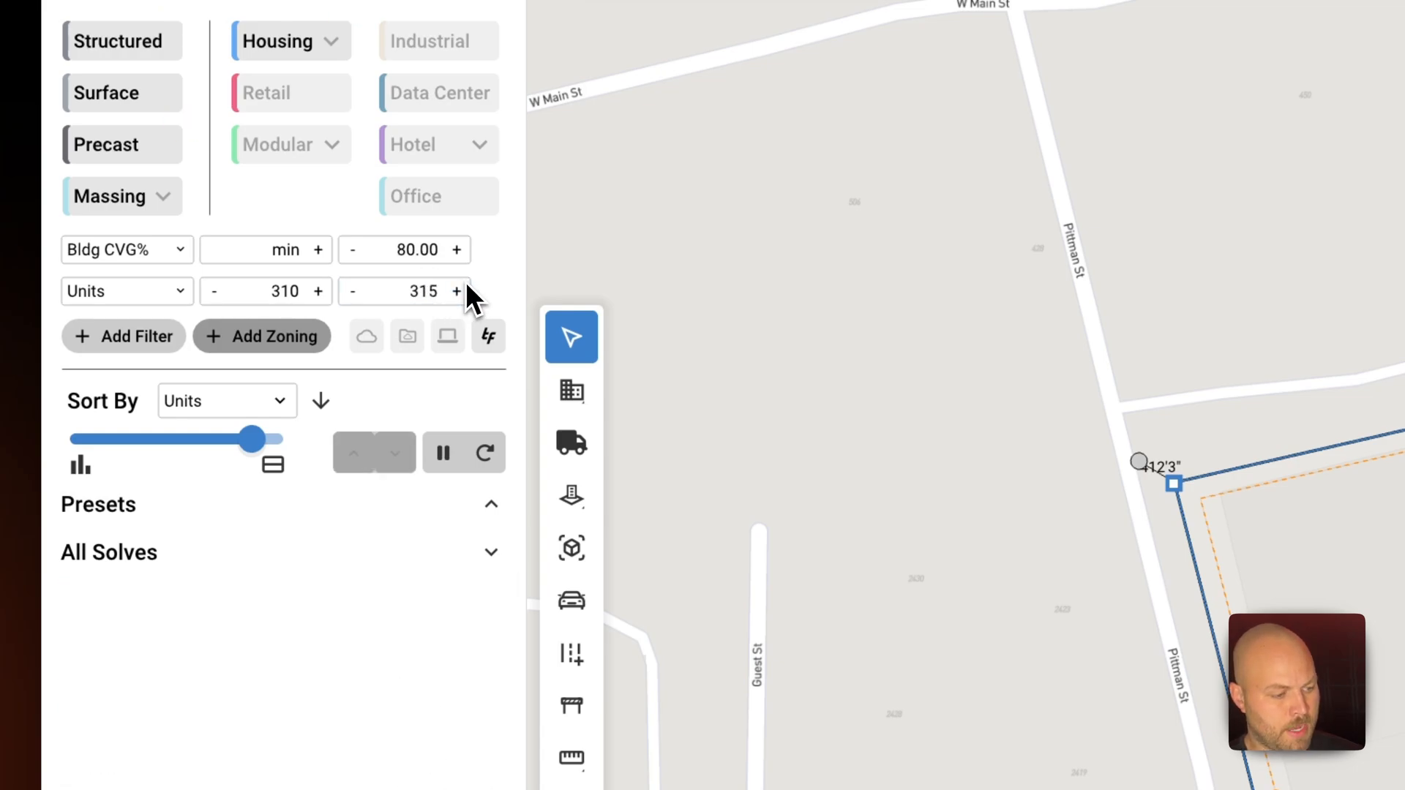
{"action": "left_click", "coordinate": [123, 335]}
{"action": "type", "text": "Avg"}
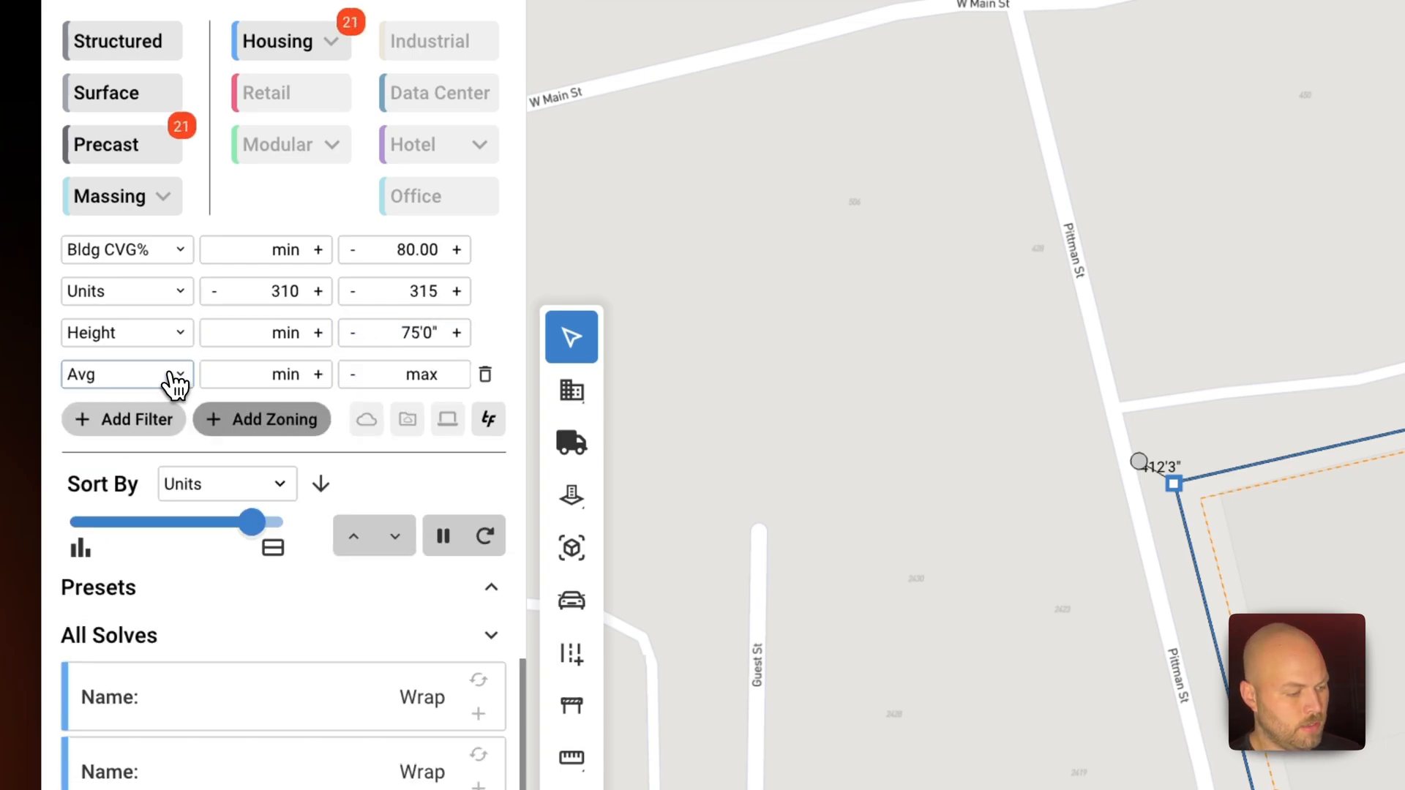
{"action": "left_click", "coordinate": [127, 374]}
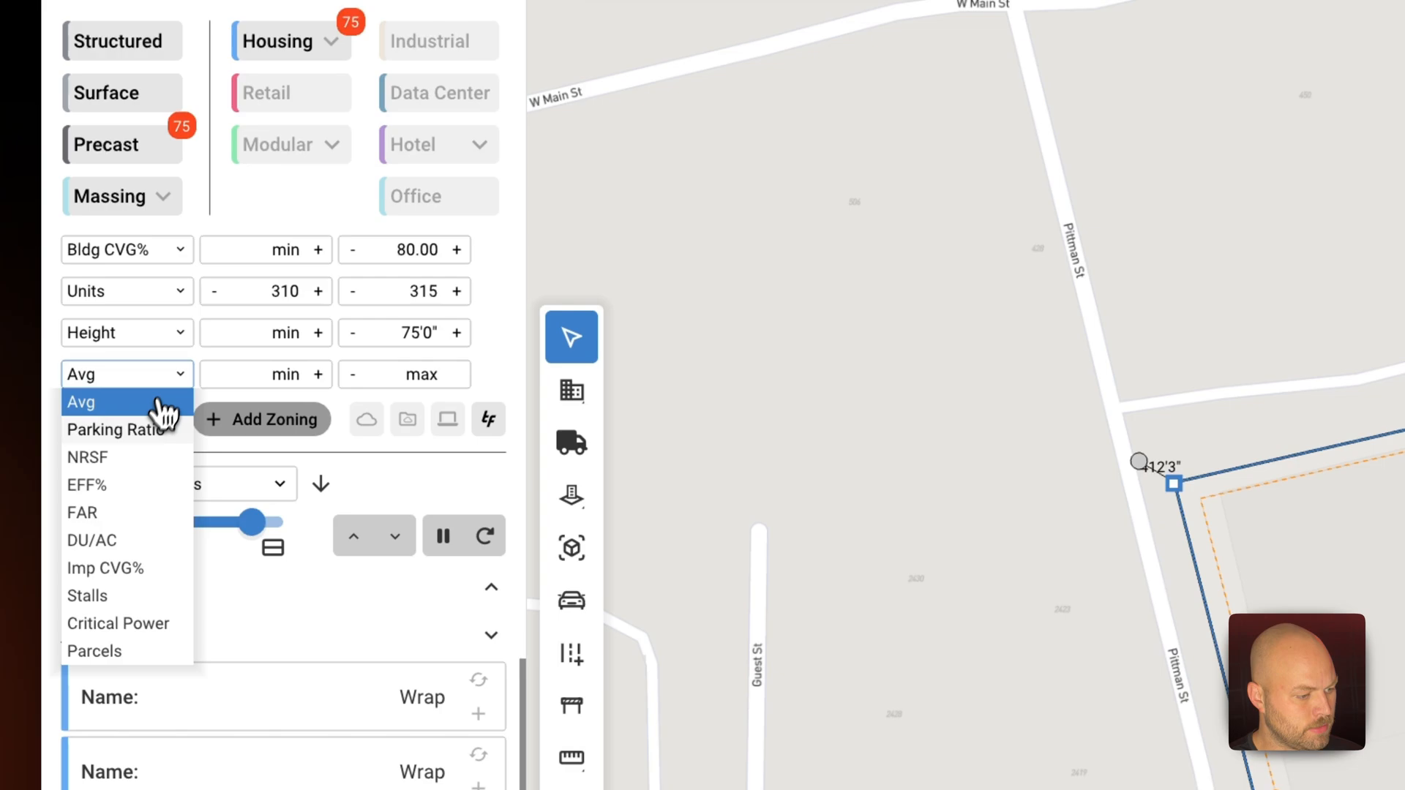
{"action": "left_click", "coordinate": [87, 484]}
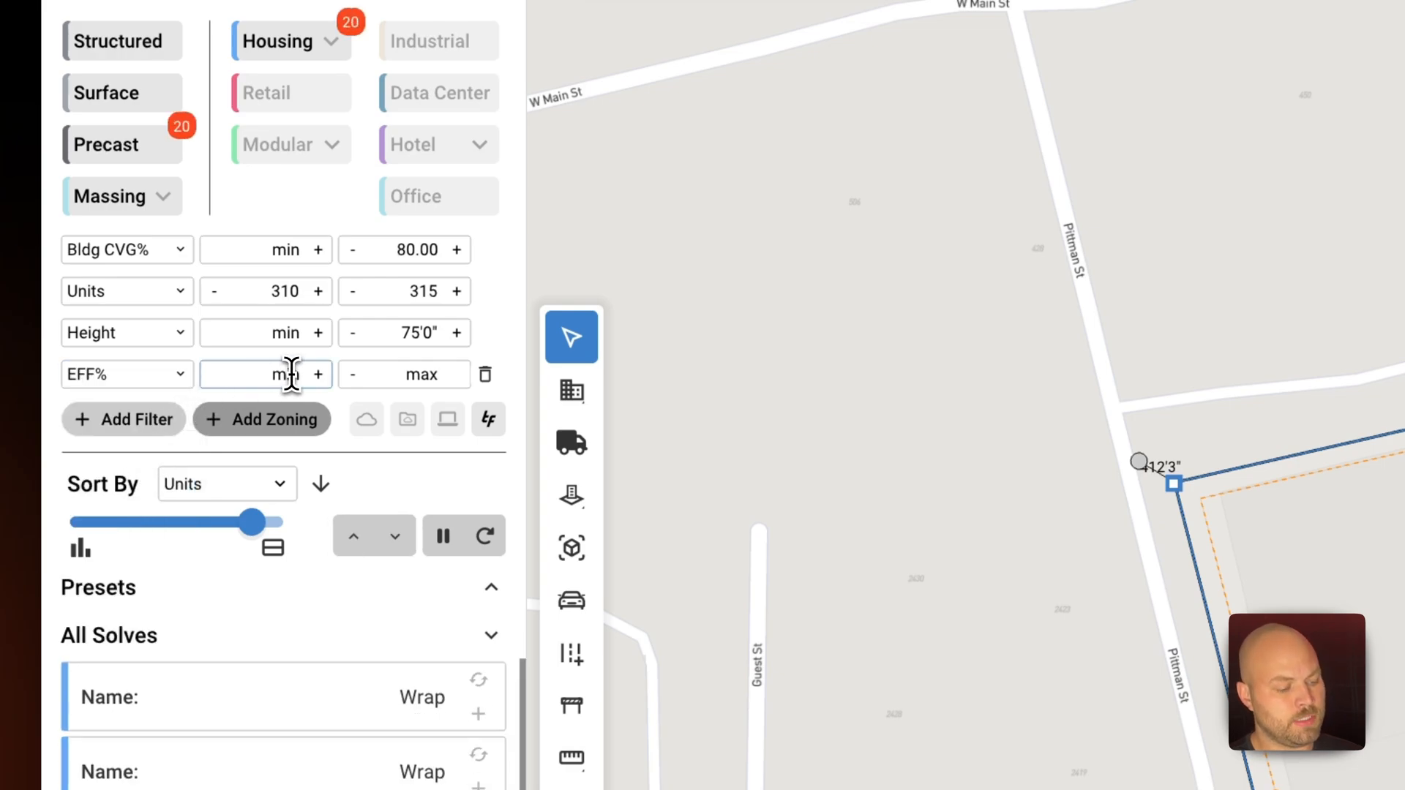
{"action": "type", "text": "82.00"}
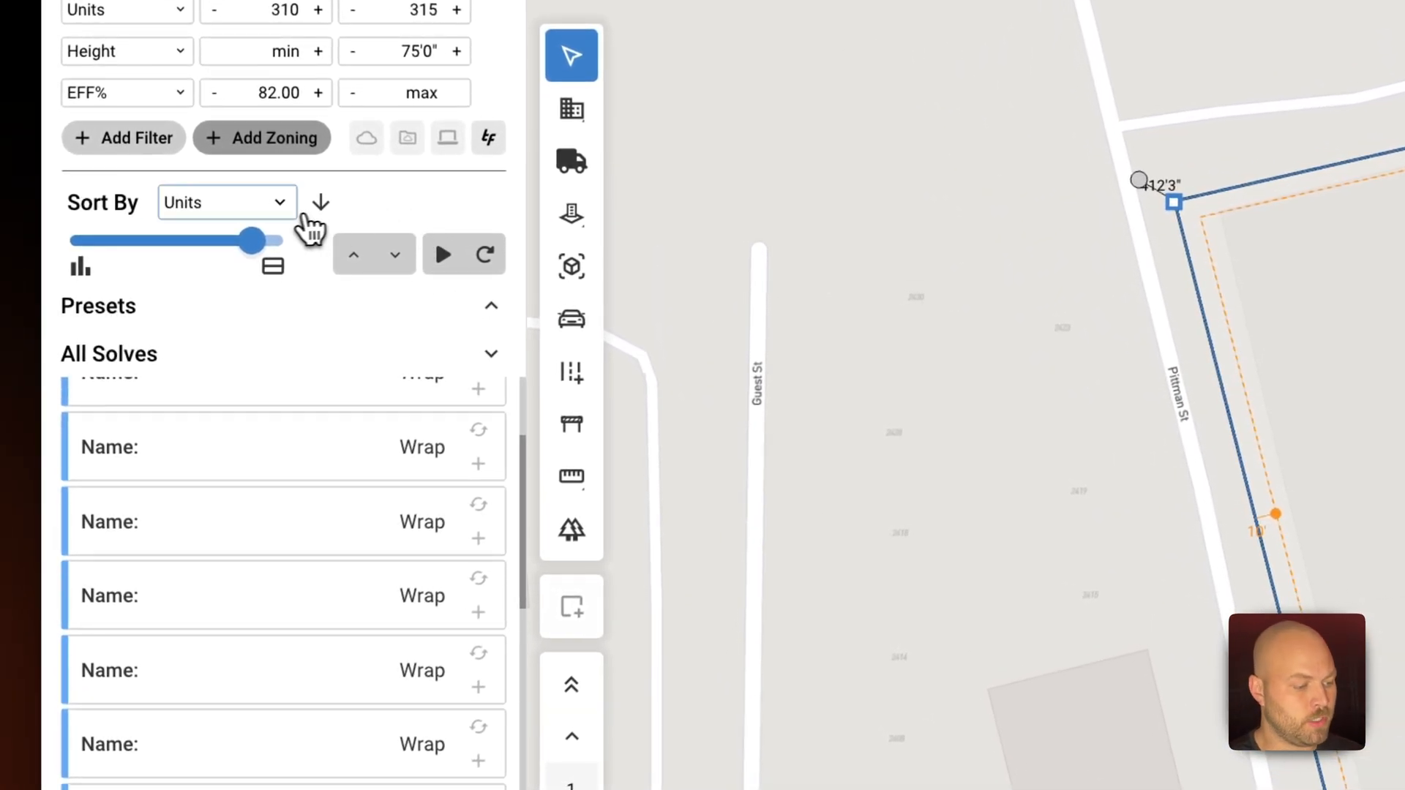
{"action": "left_click", "coordinate": [226, 202]}
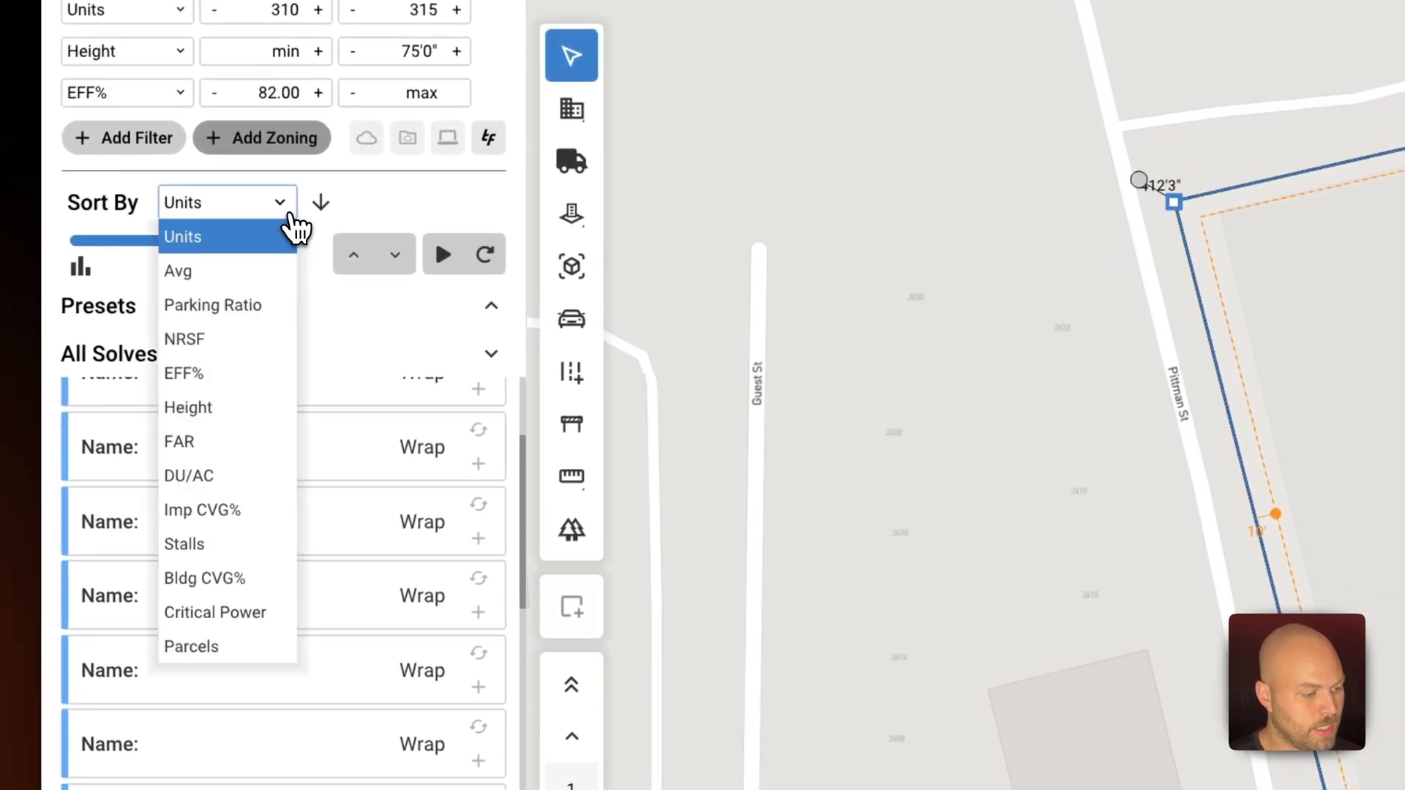
{"action": "left_click", "coordinate": [184, 374]}
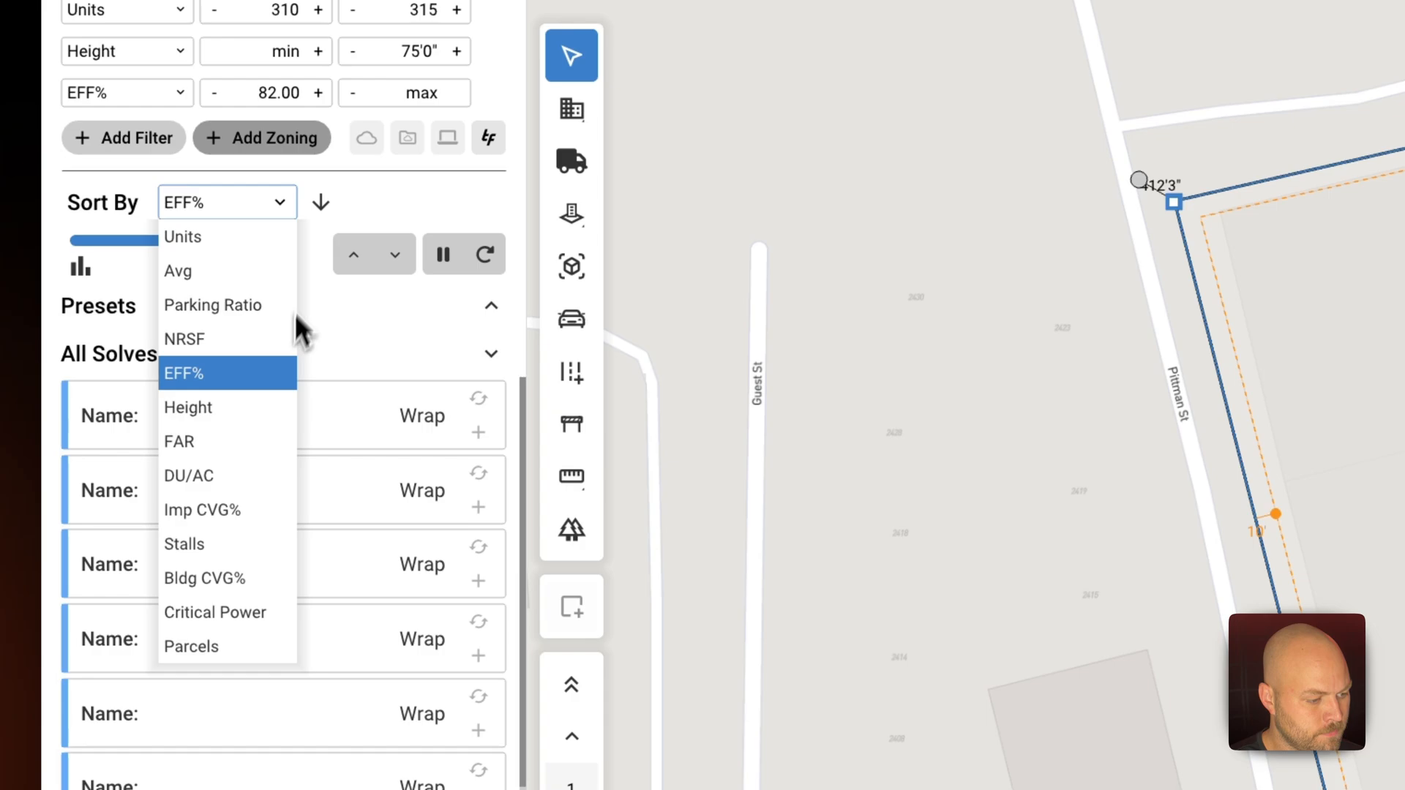
{"action": "mouse_move", "coordinate": [228, 251]}
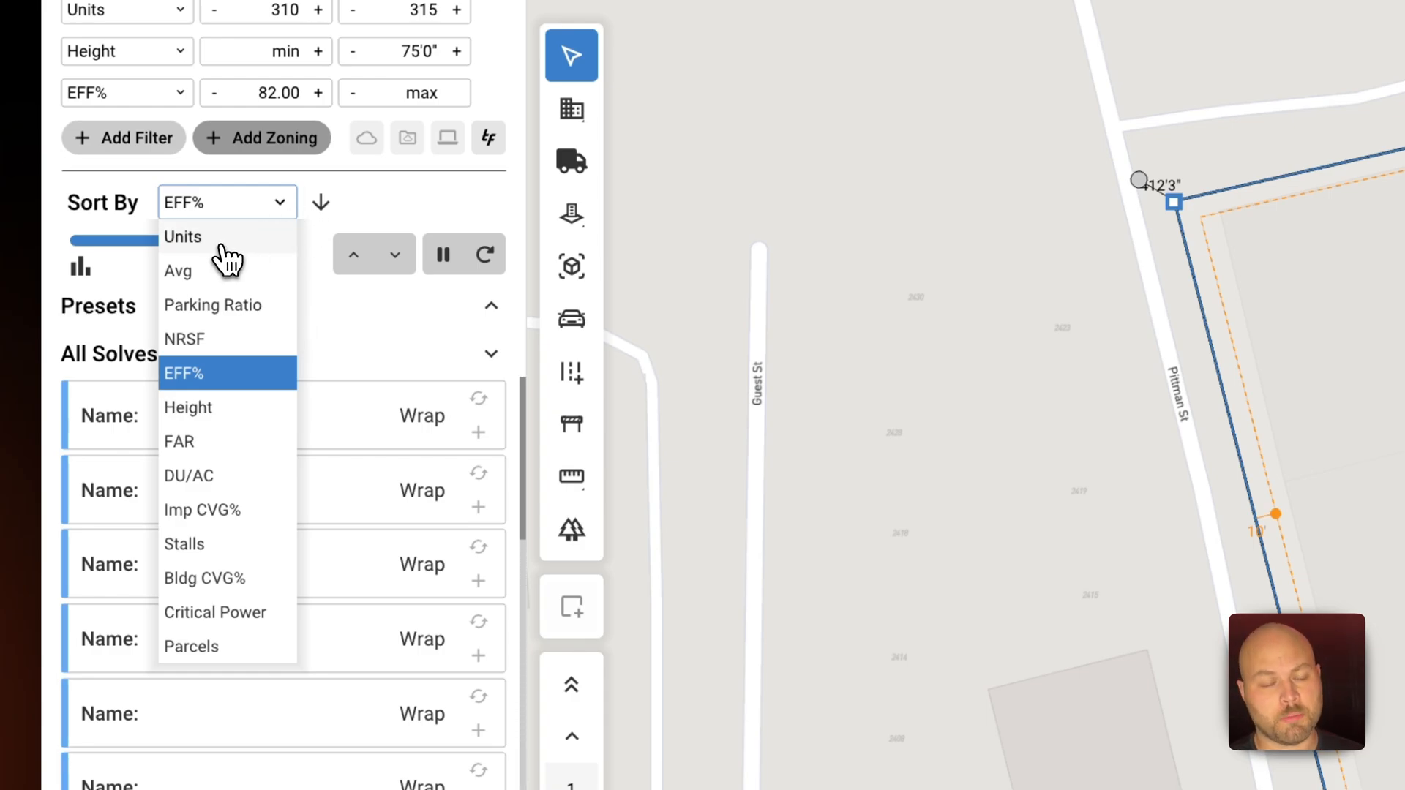
{"action": "left_click", "coordinate": [183, 237]}
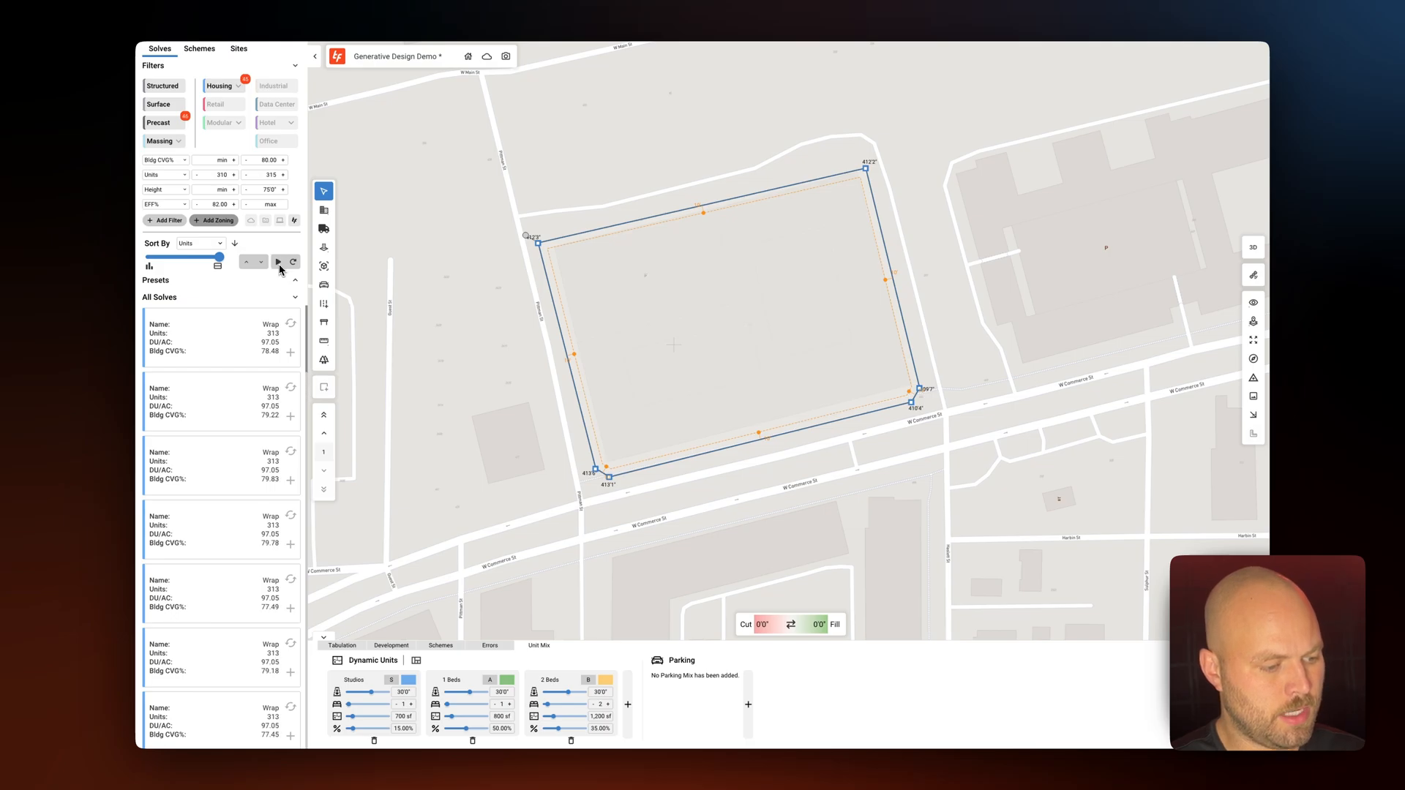
Load the top filtered 313-unit wrap solve, then switch to another scheme to compare
{"action": "left_click", "coordinate": [223, 338]}
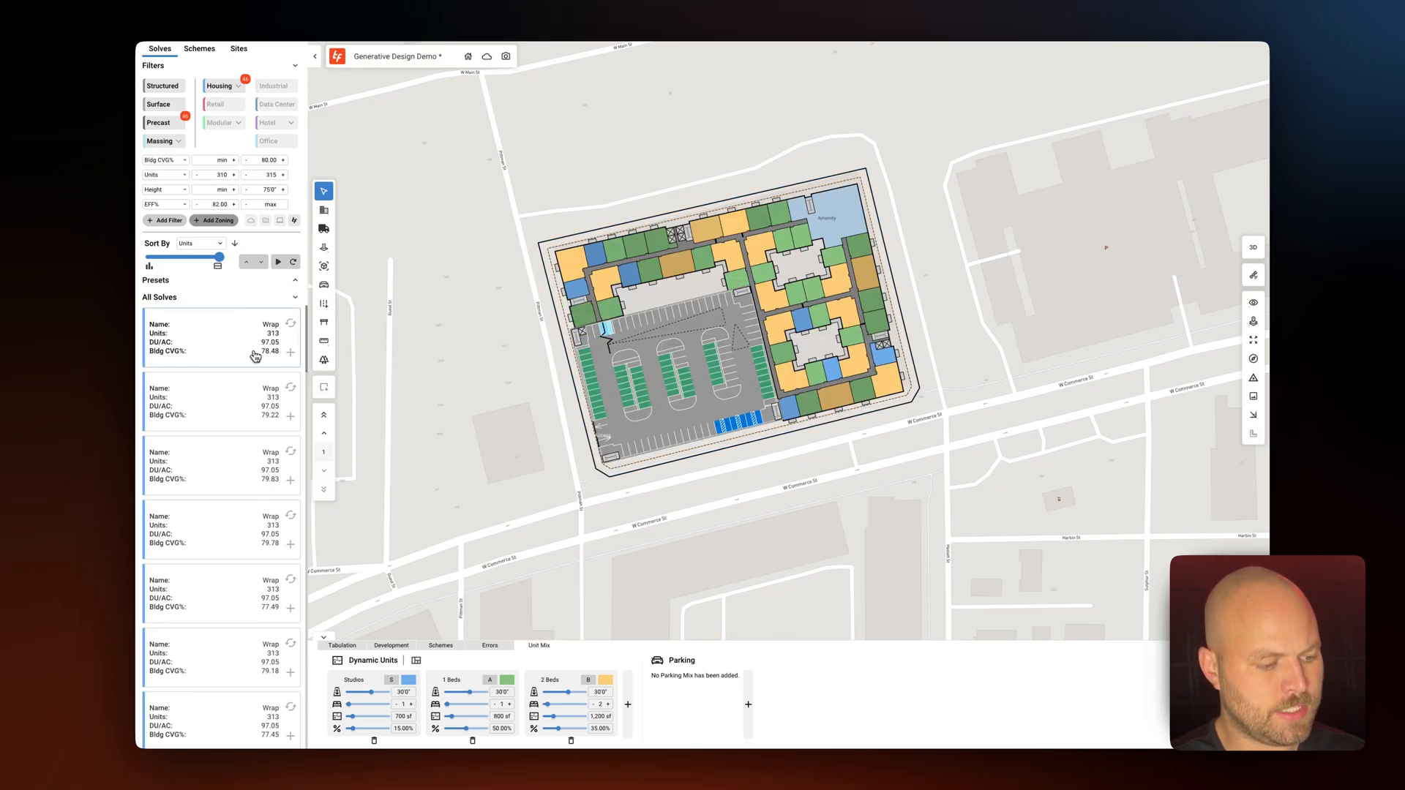
{"action": "mouse_move", "coordinate": [289, 351]}
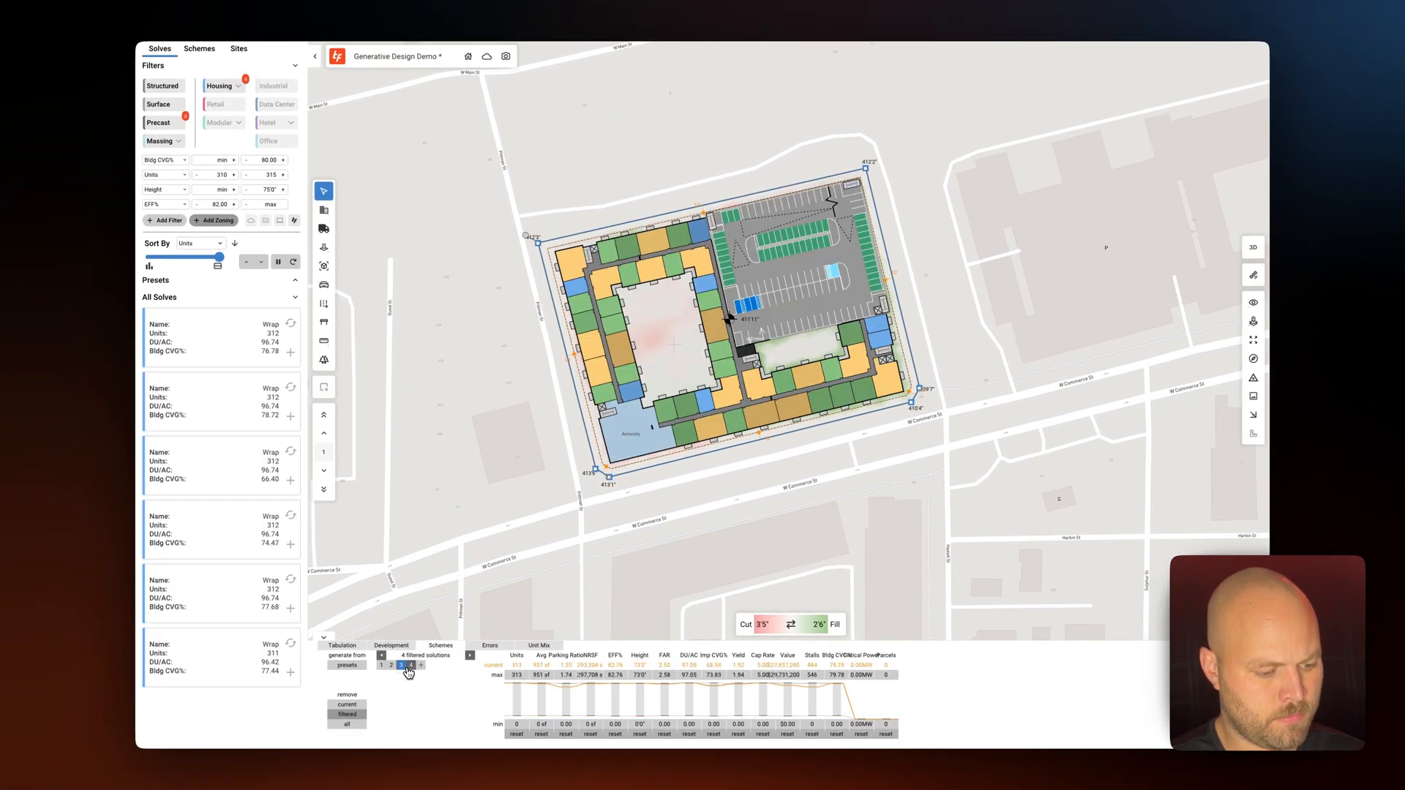
{"action": "left_click", "coordinate": [407, 666]}
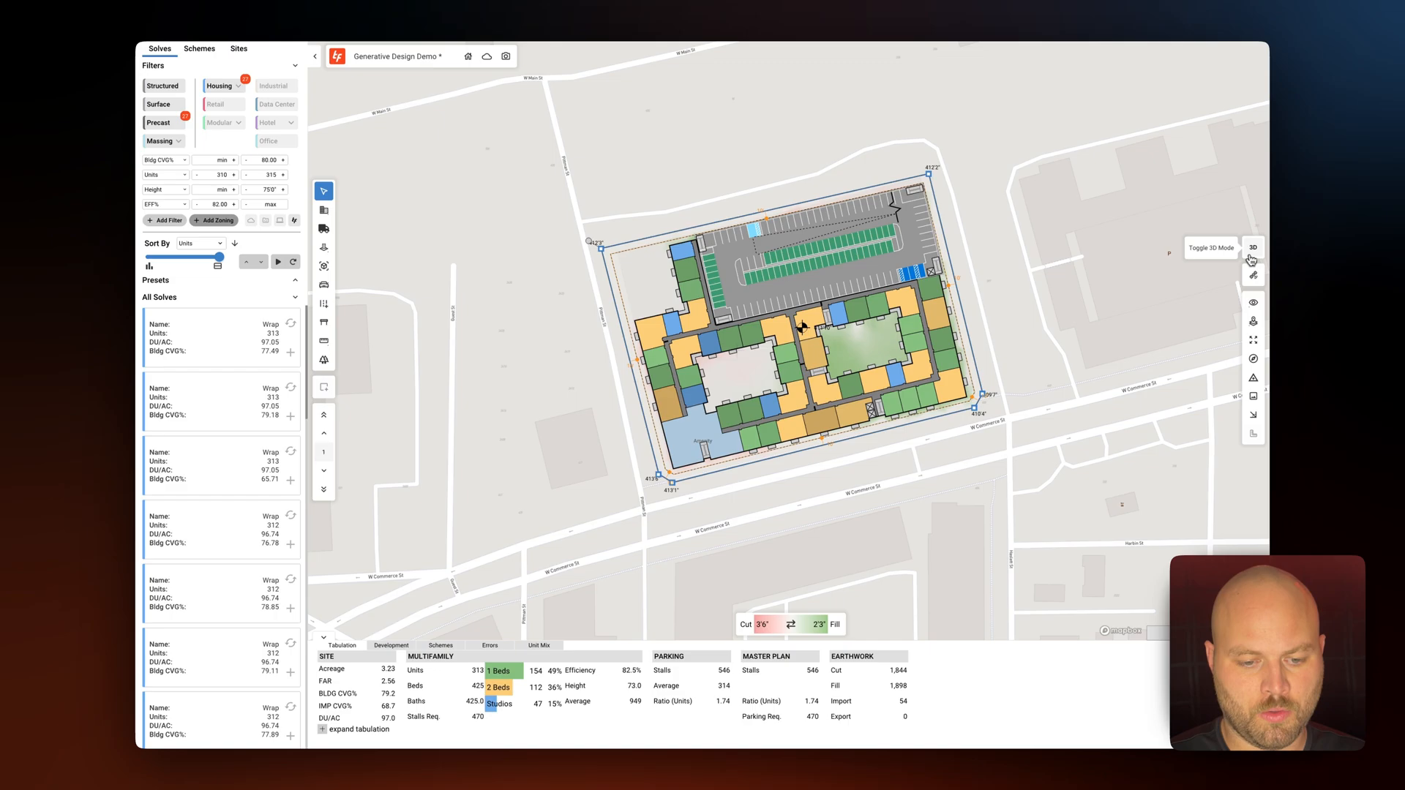
Switch to 3D to see the 313-unit wrap massing with podium garage and courtyards
{"action": "left_click", "coordinate": [1253, 247]}
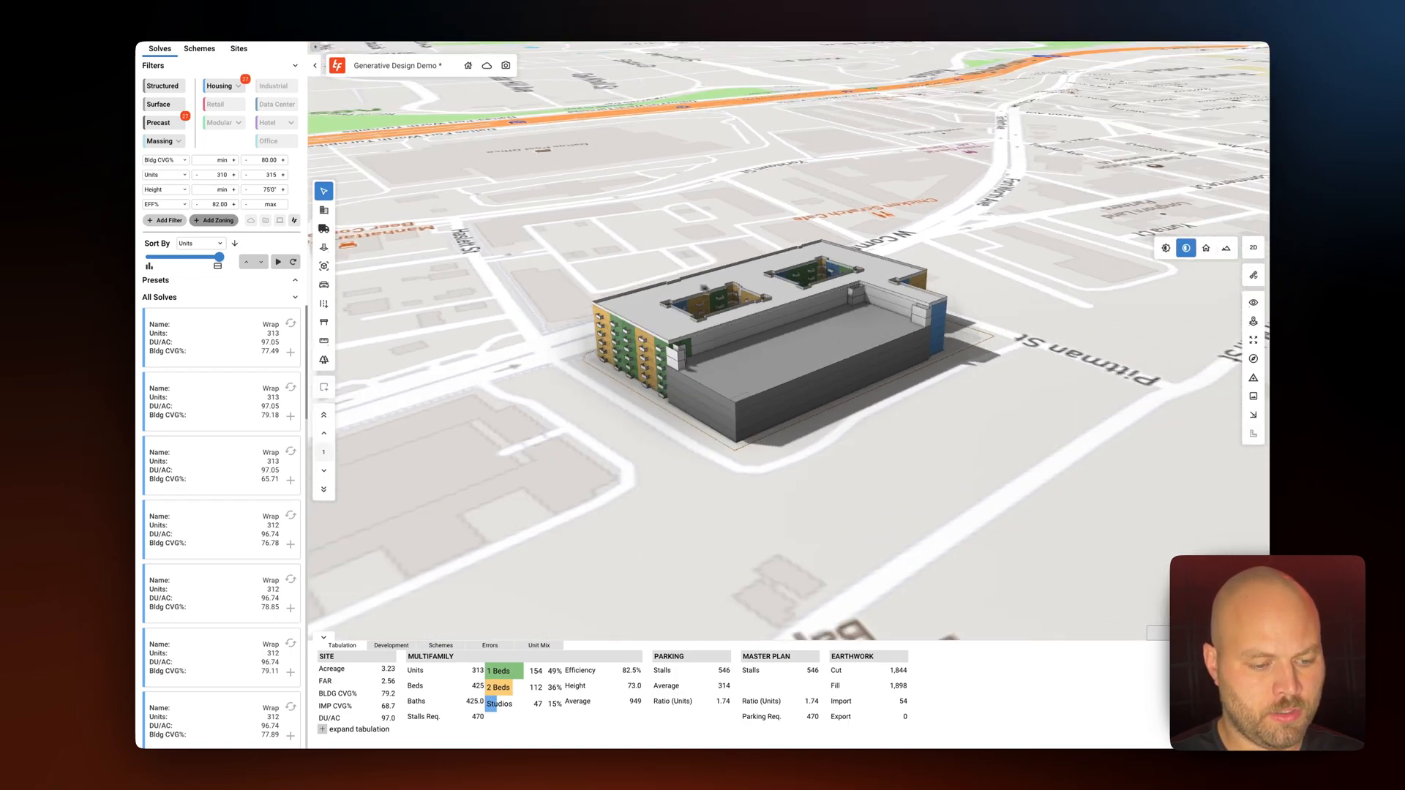